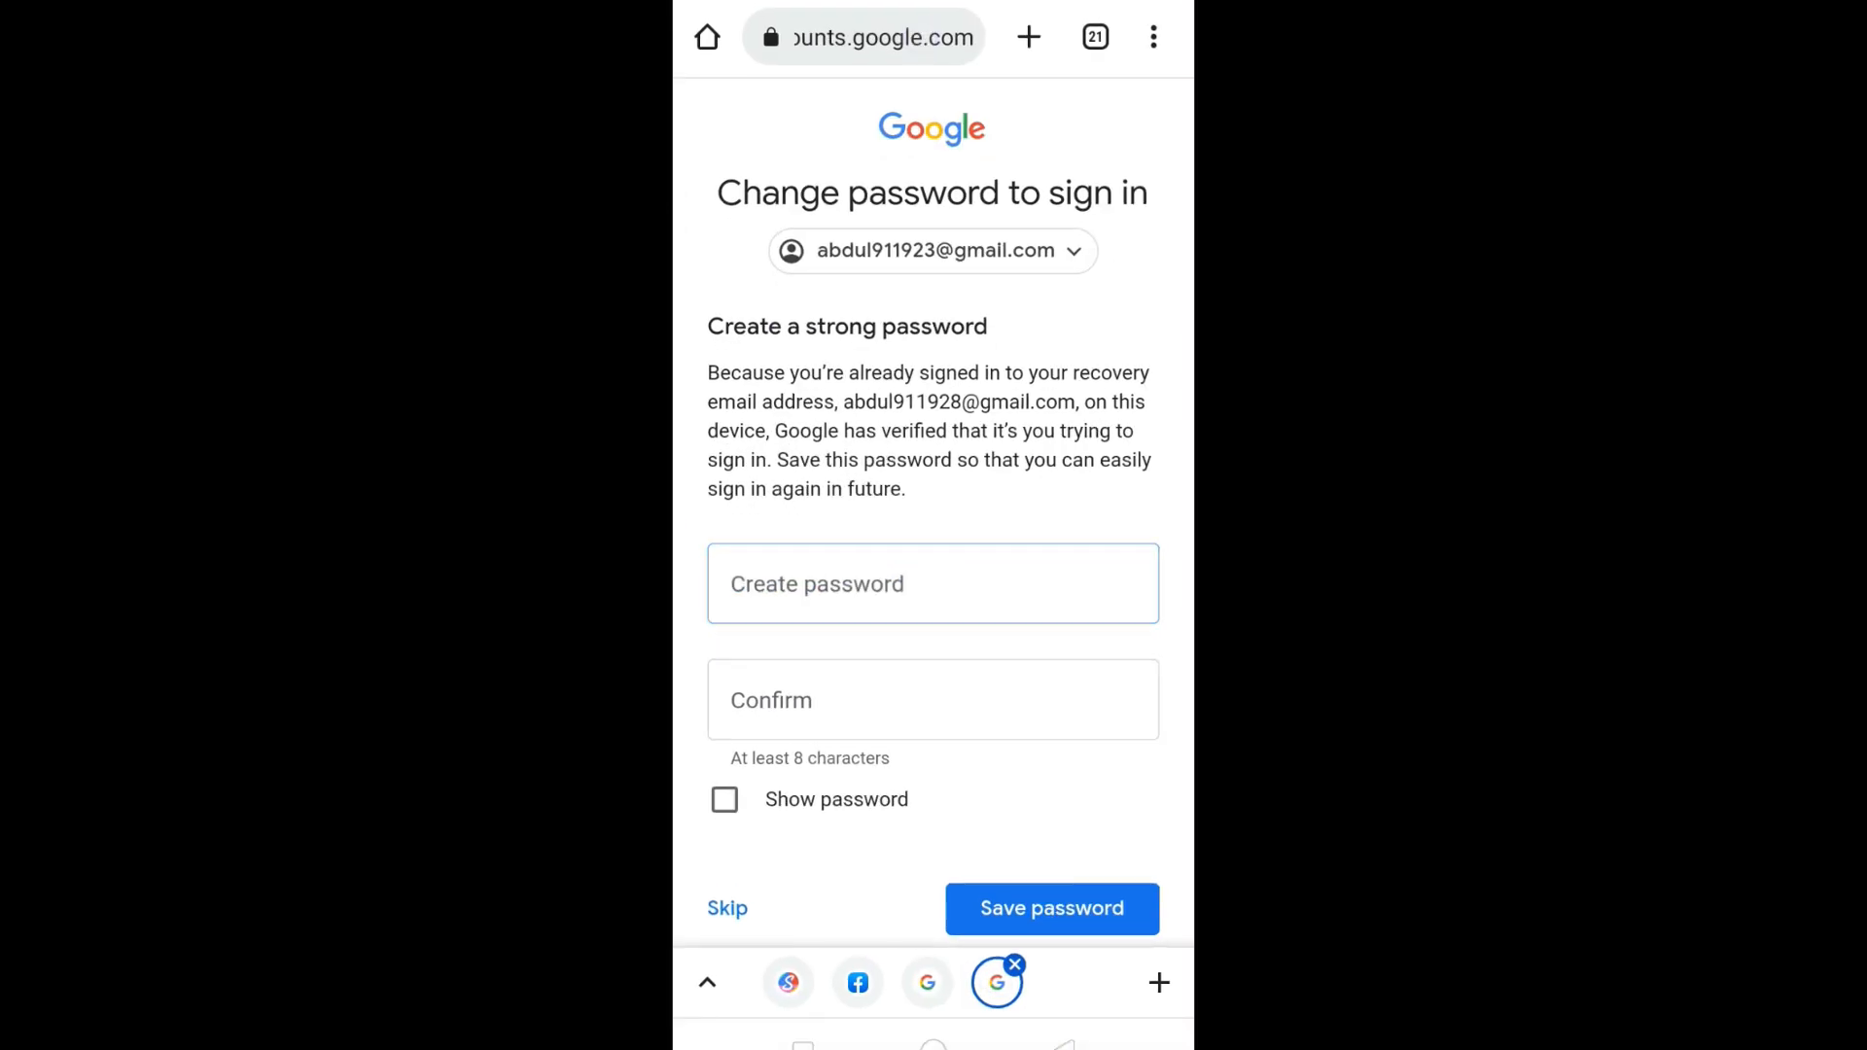
- Search Google for 'accessing and downloading your facebook information' from the address bar suggestion
click(863, 37)
text(ac)
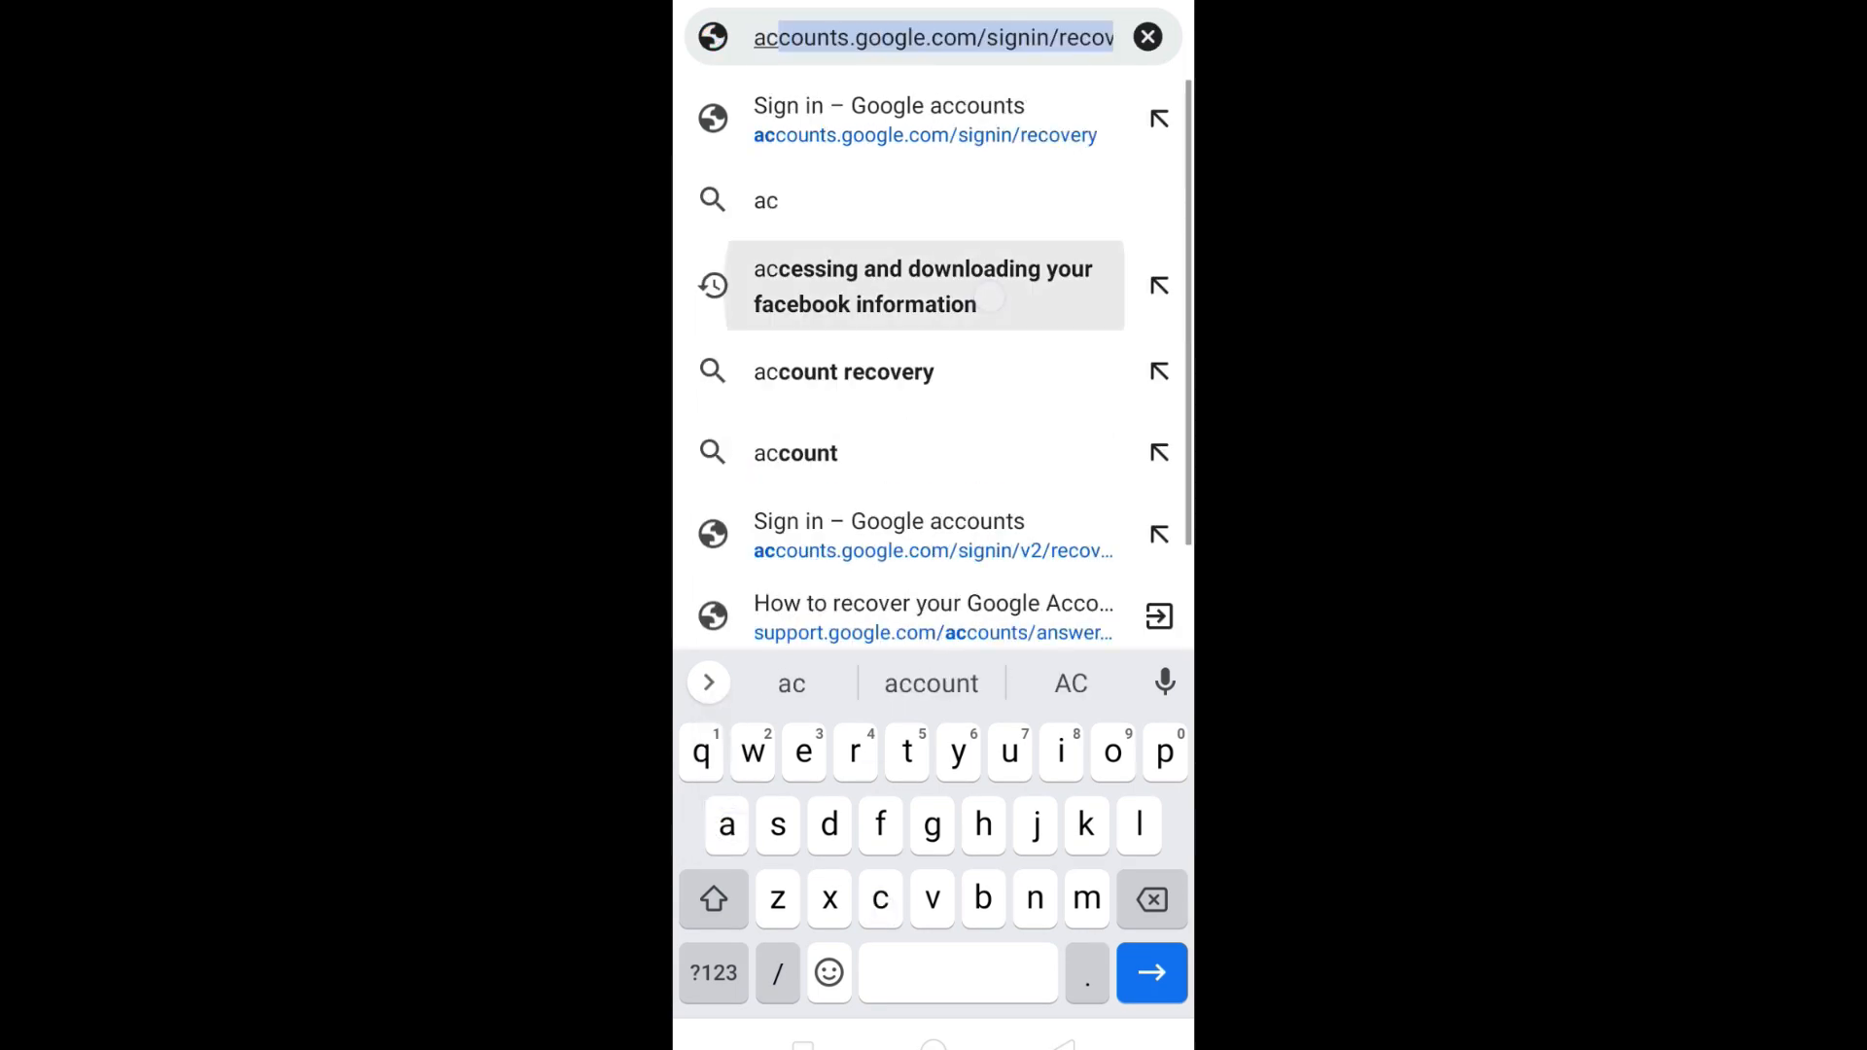
click(922, 286)
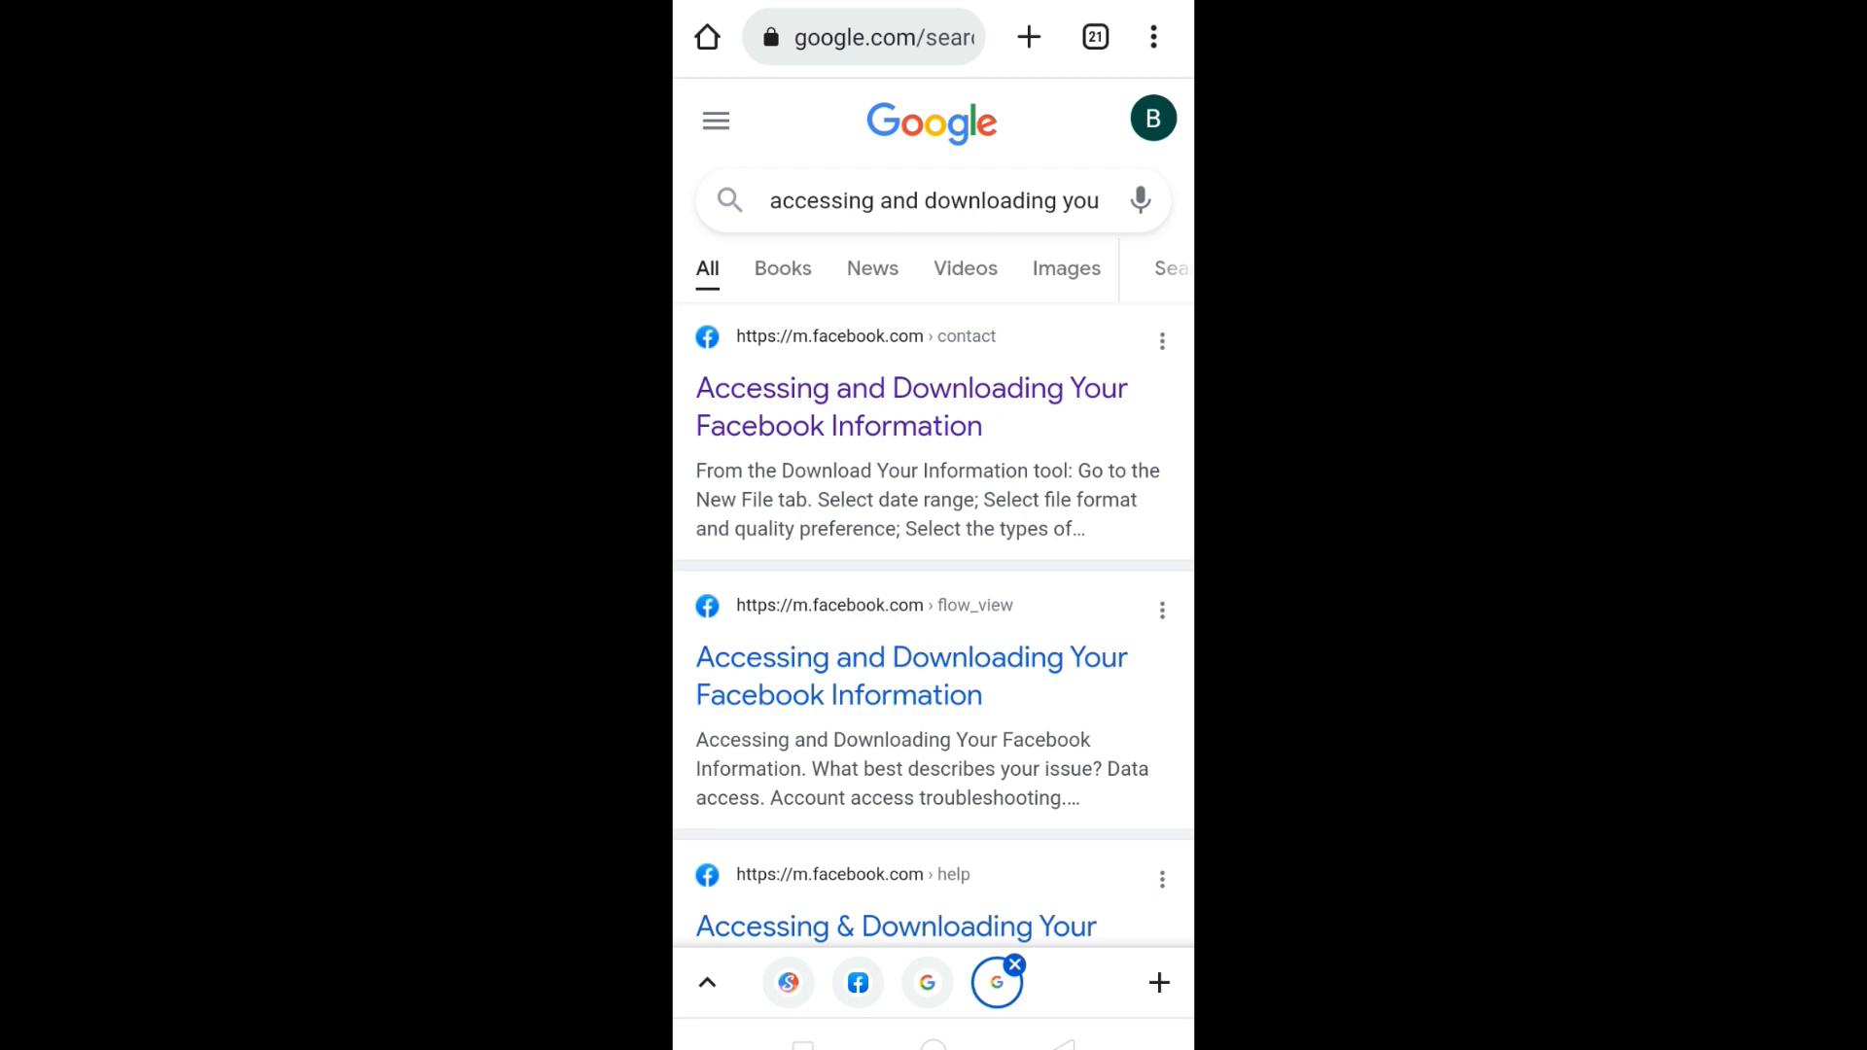
- Open the Facebook help result and report the account as hacked
click(911, 407)
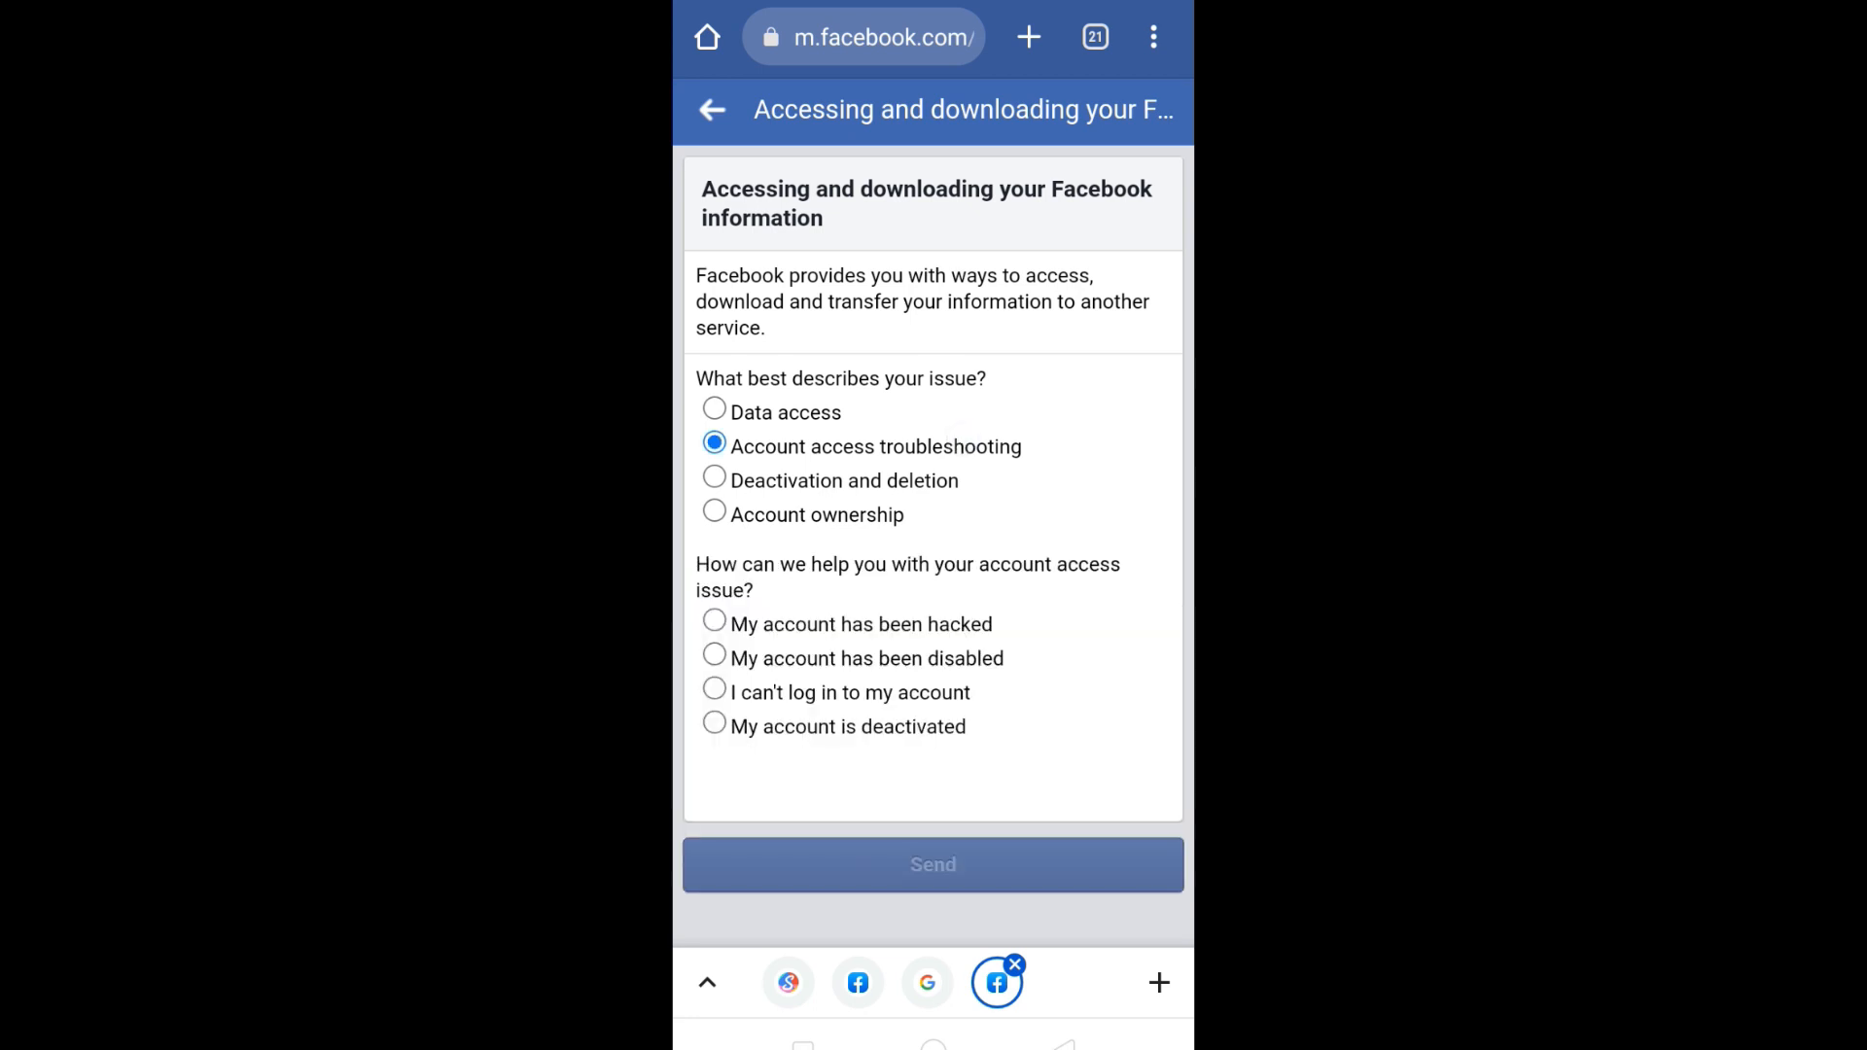
click(713, 624)
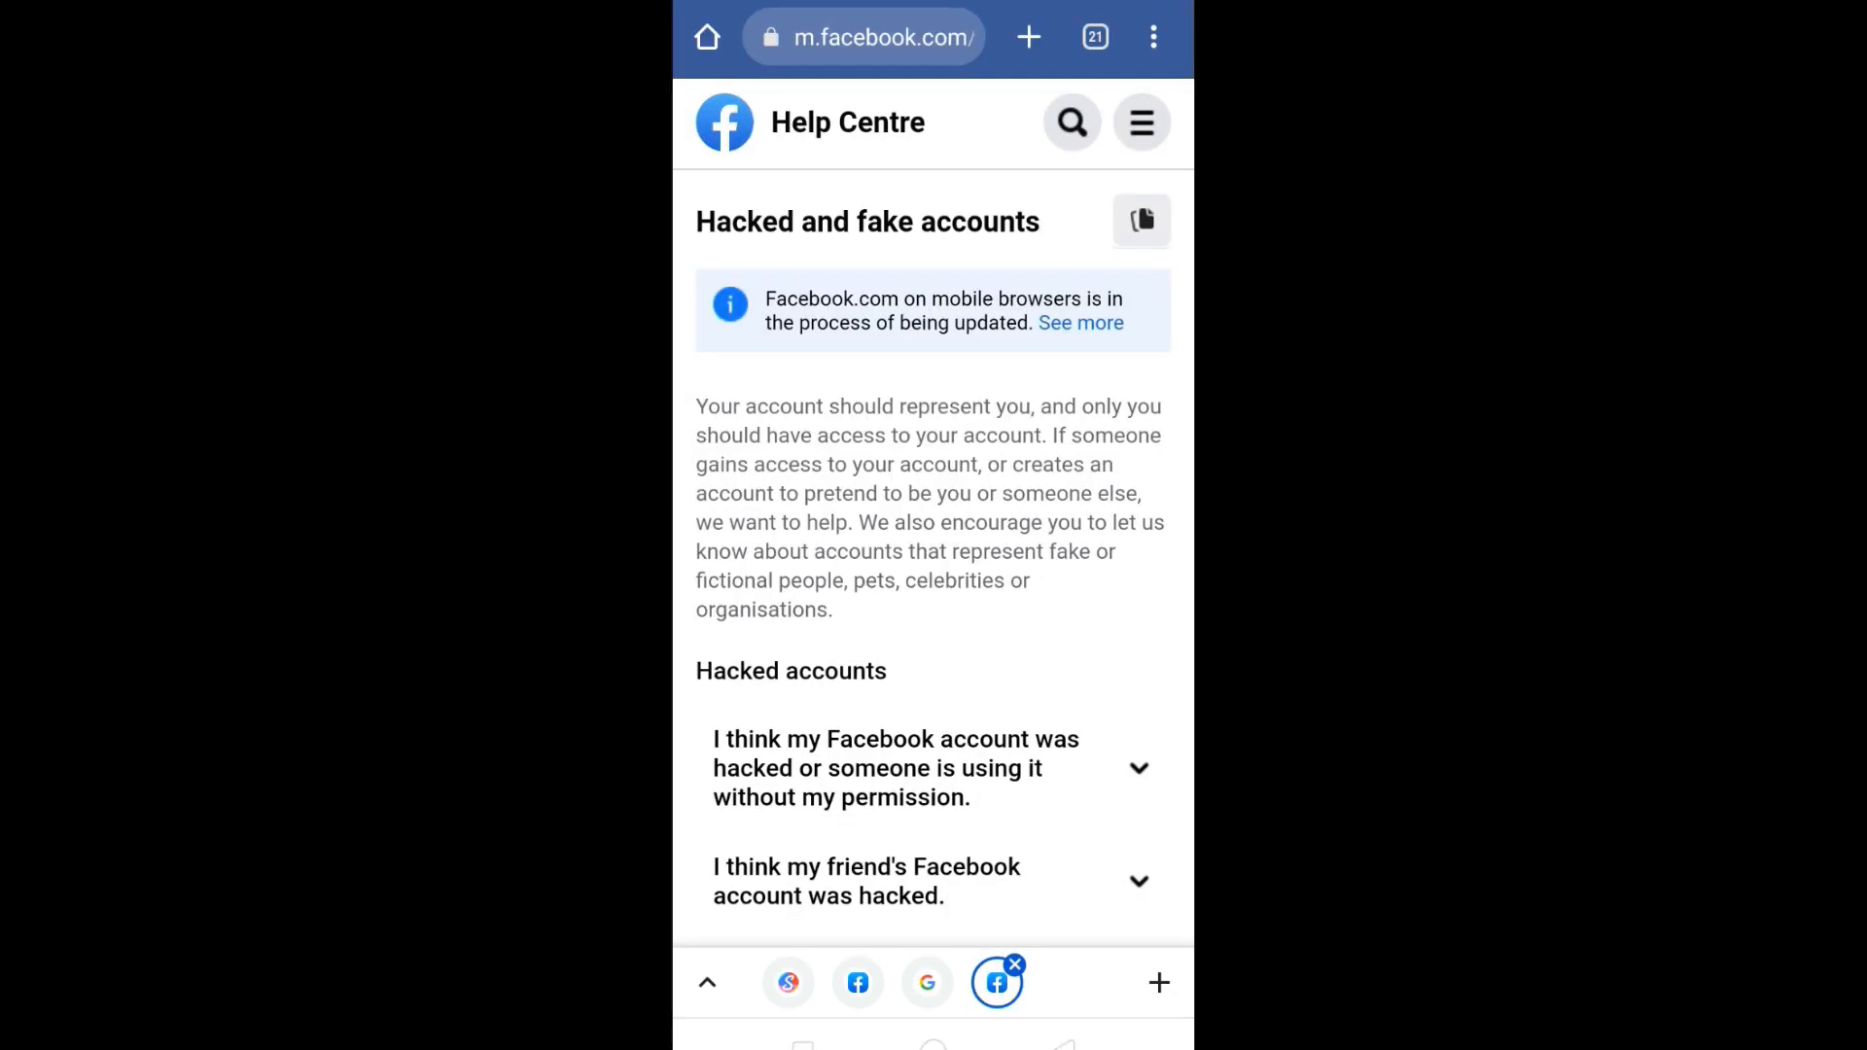
- Answer guided help: someone else gained access, can't log in, no phone or email access
click(928, 768)
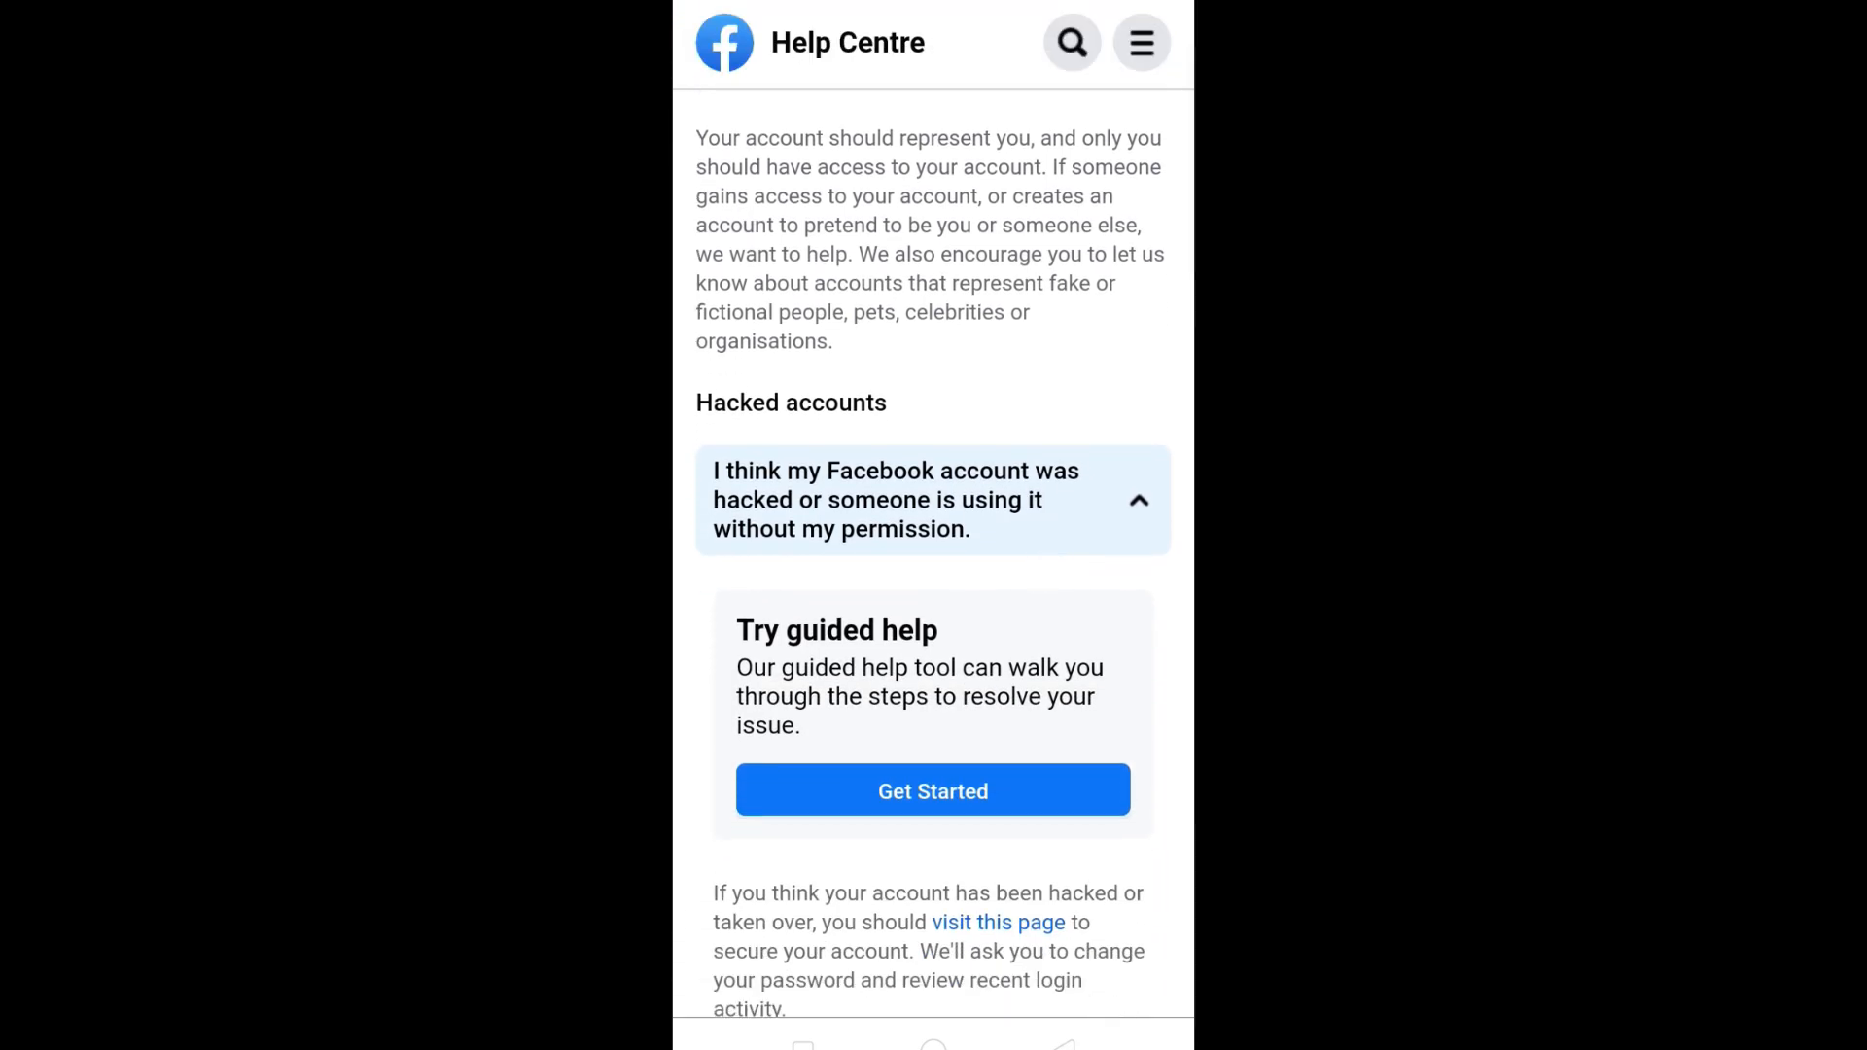
click(933, 790)
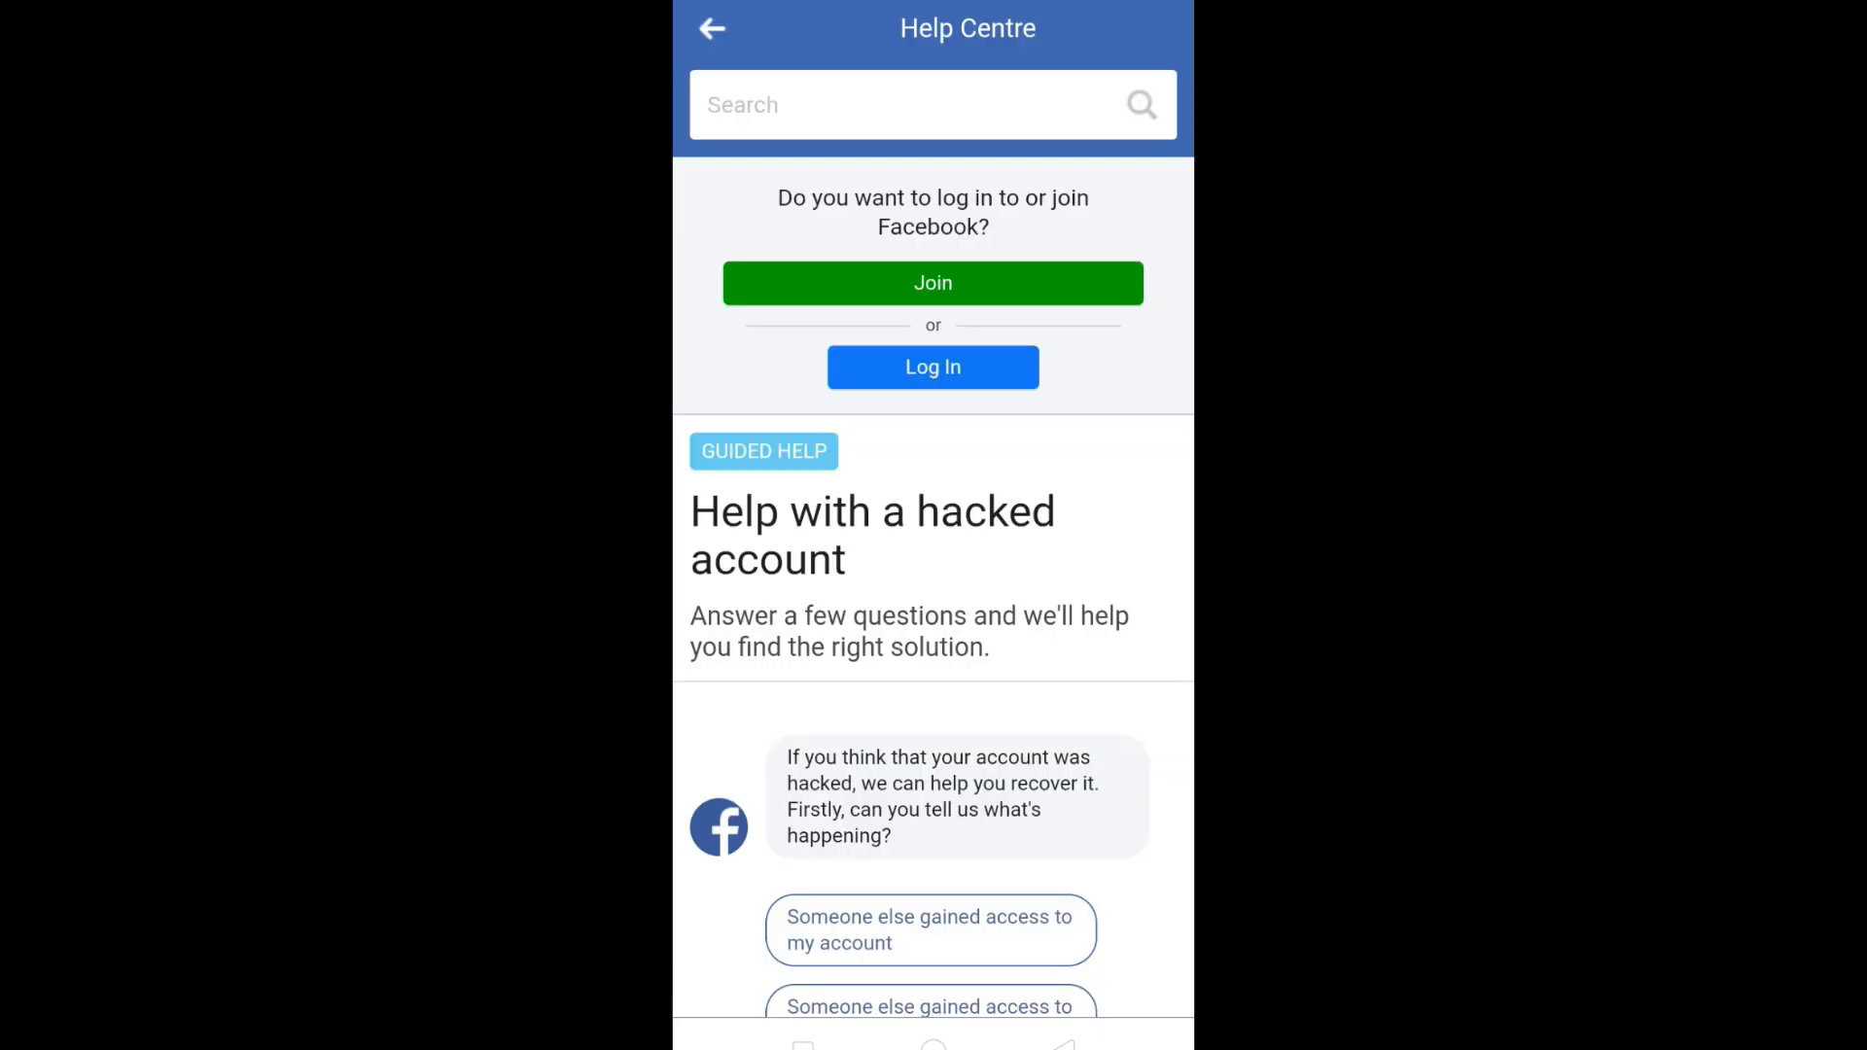
click(930, 929)
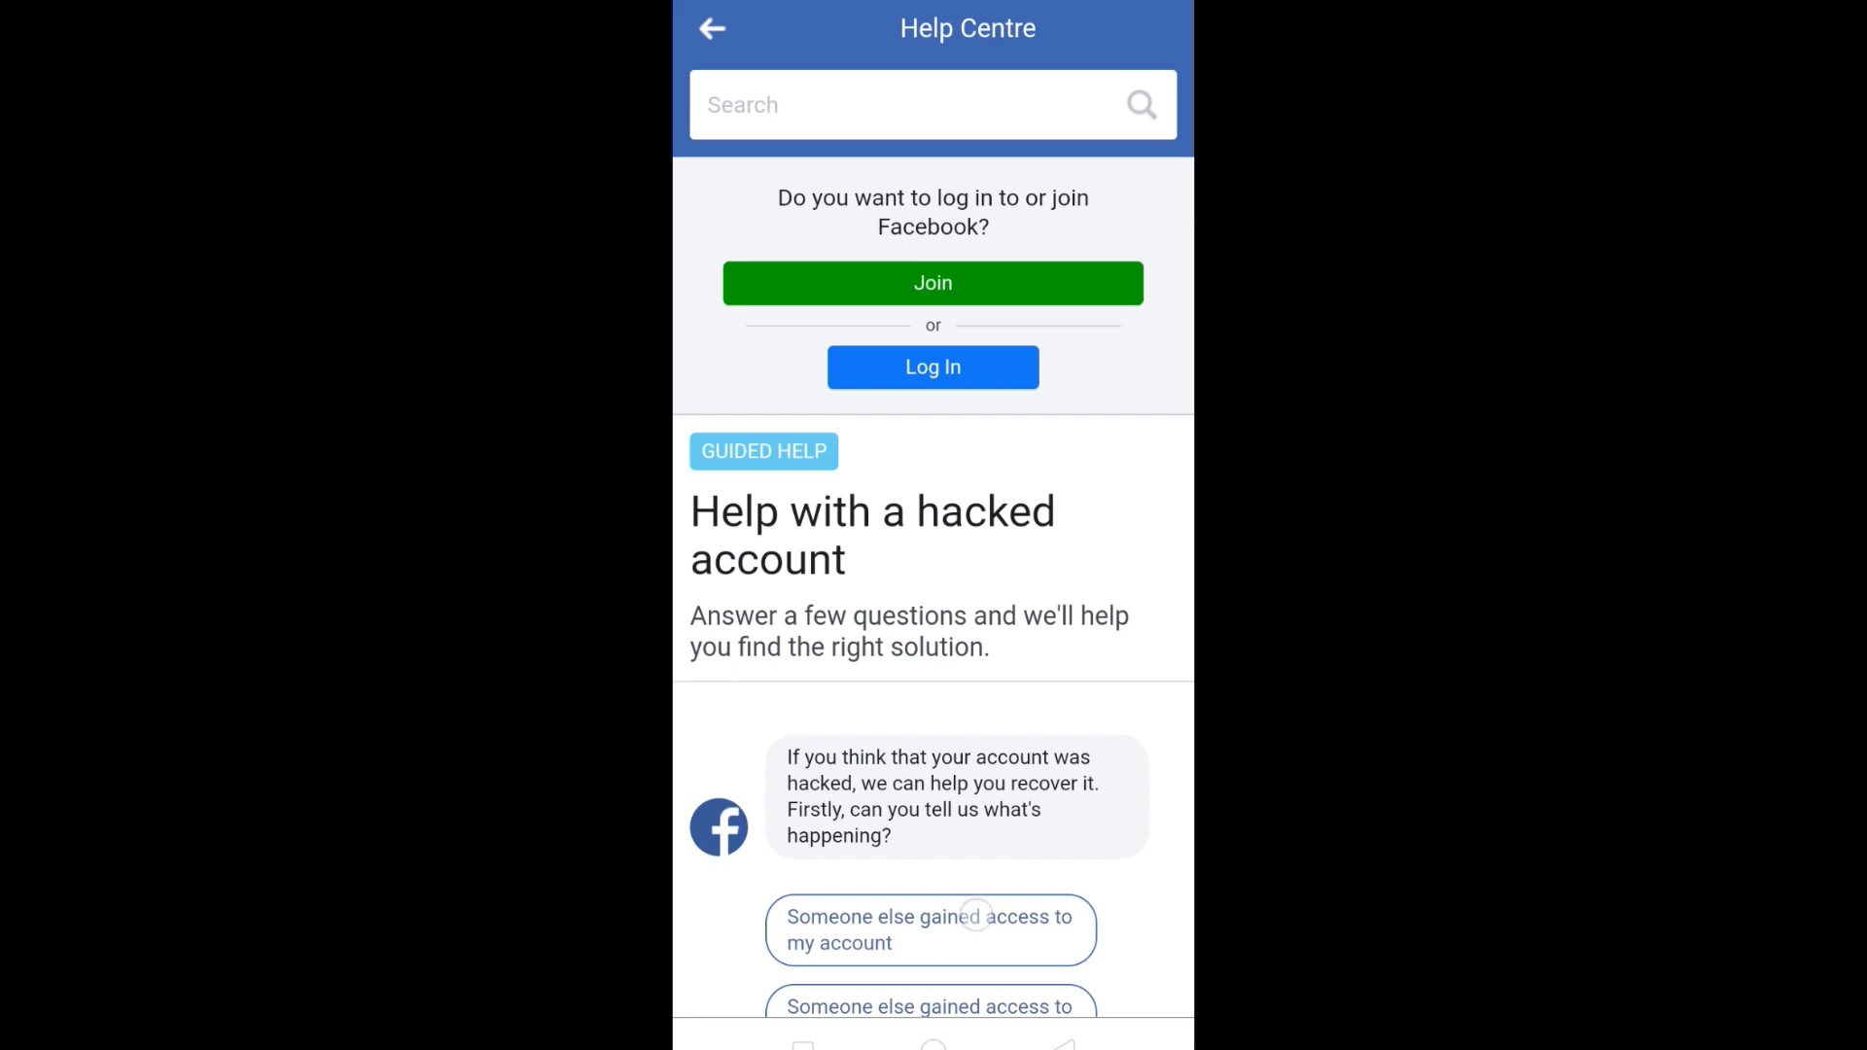
click(930, 928)
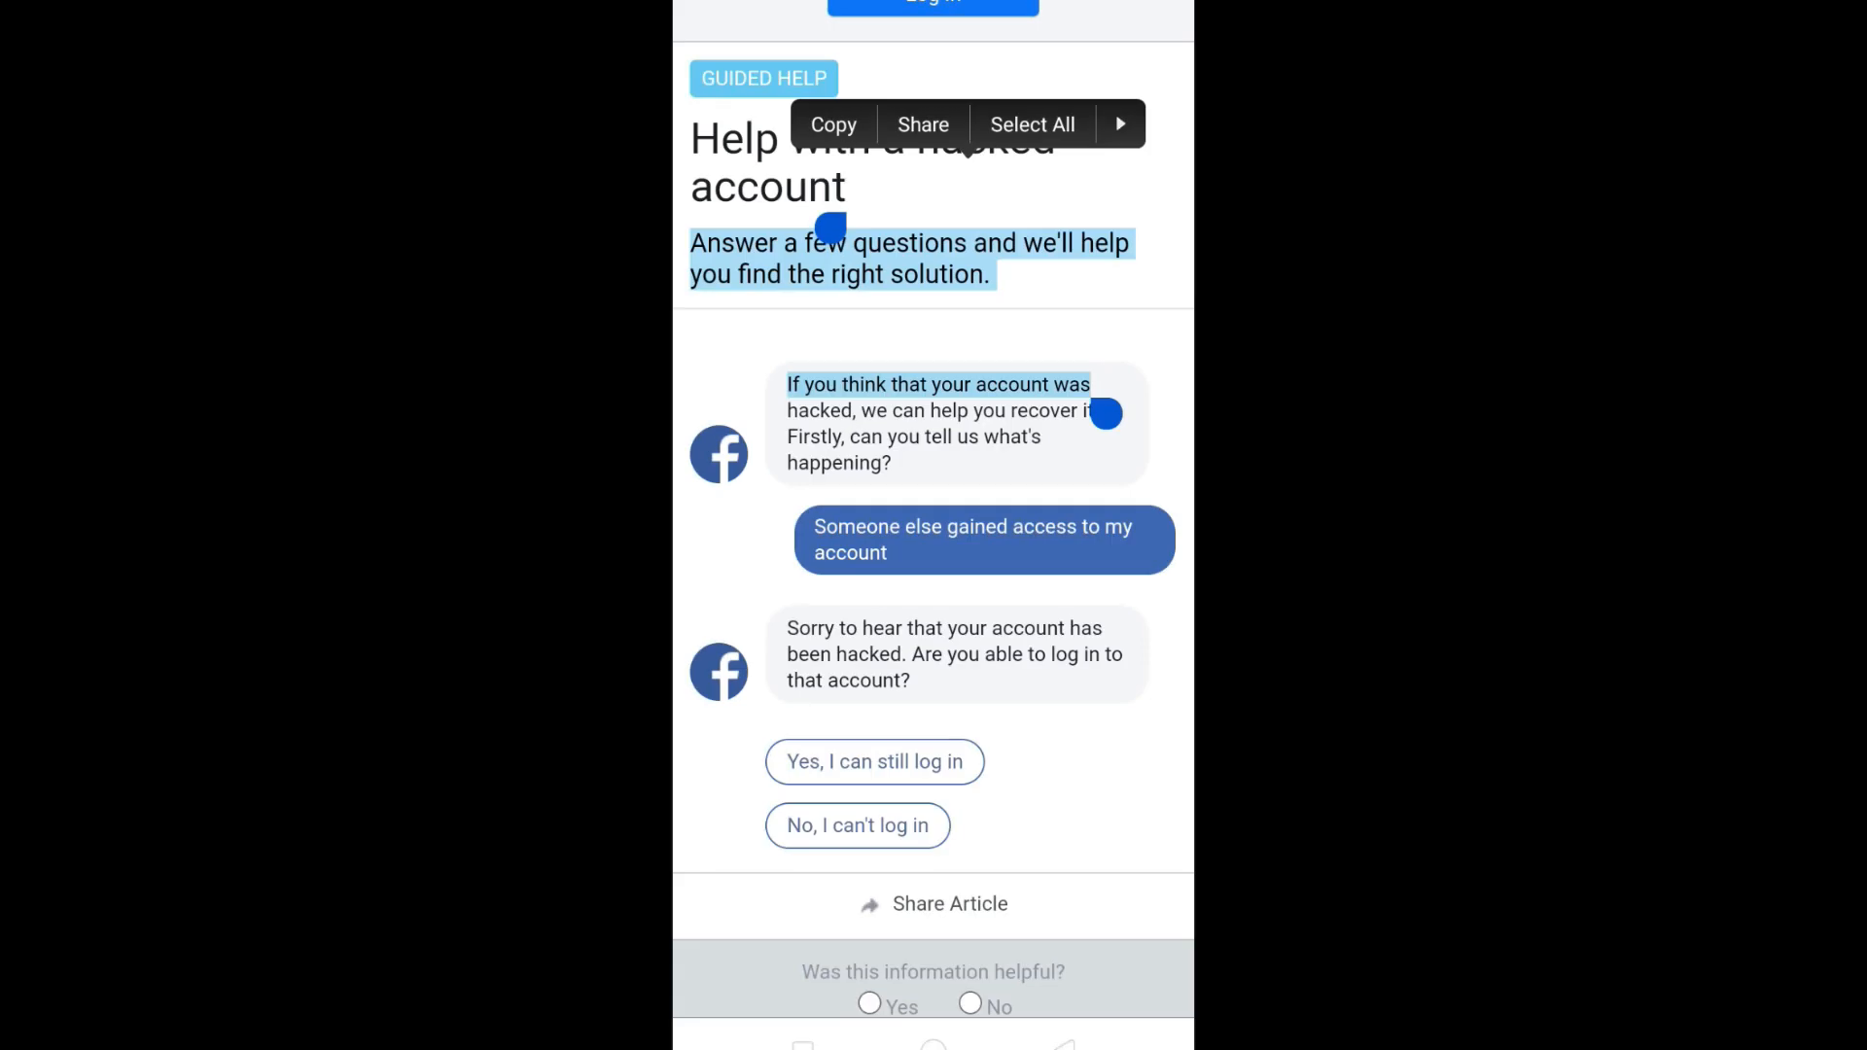
scroll(down, 3)
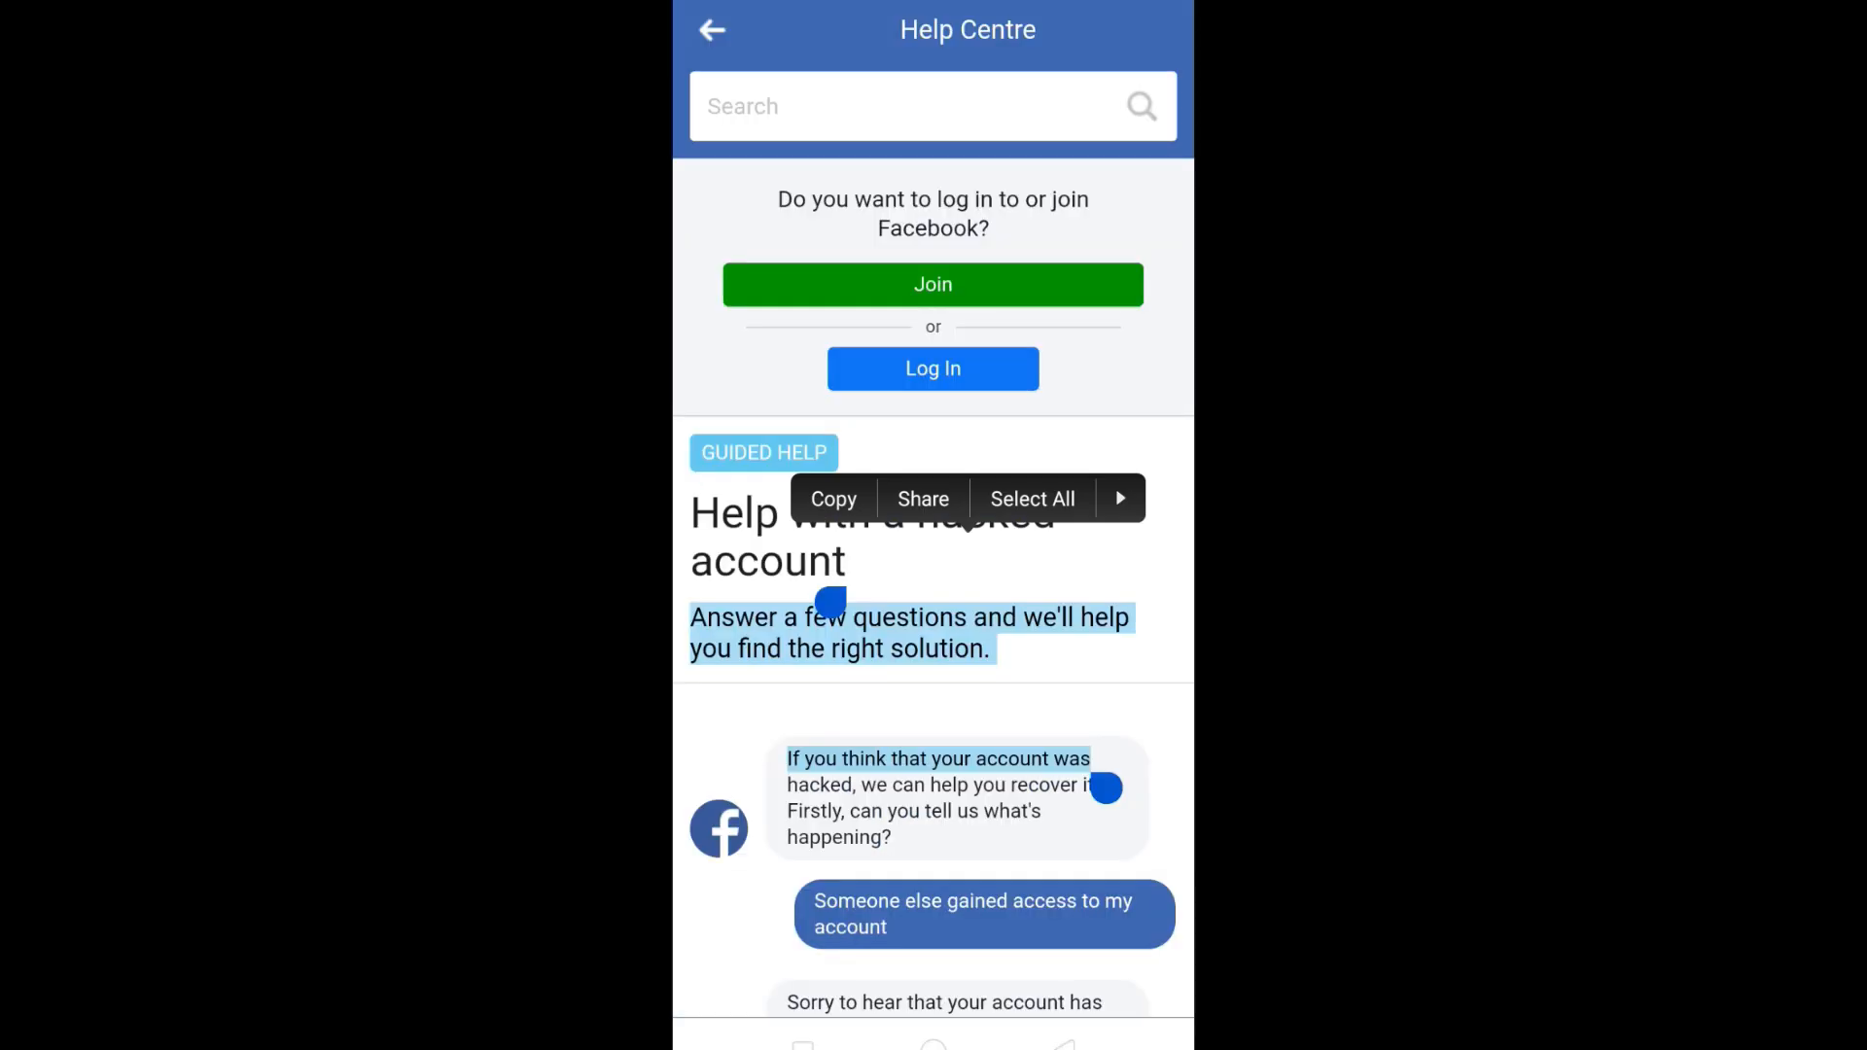
scroll(down, 3)
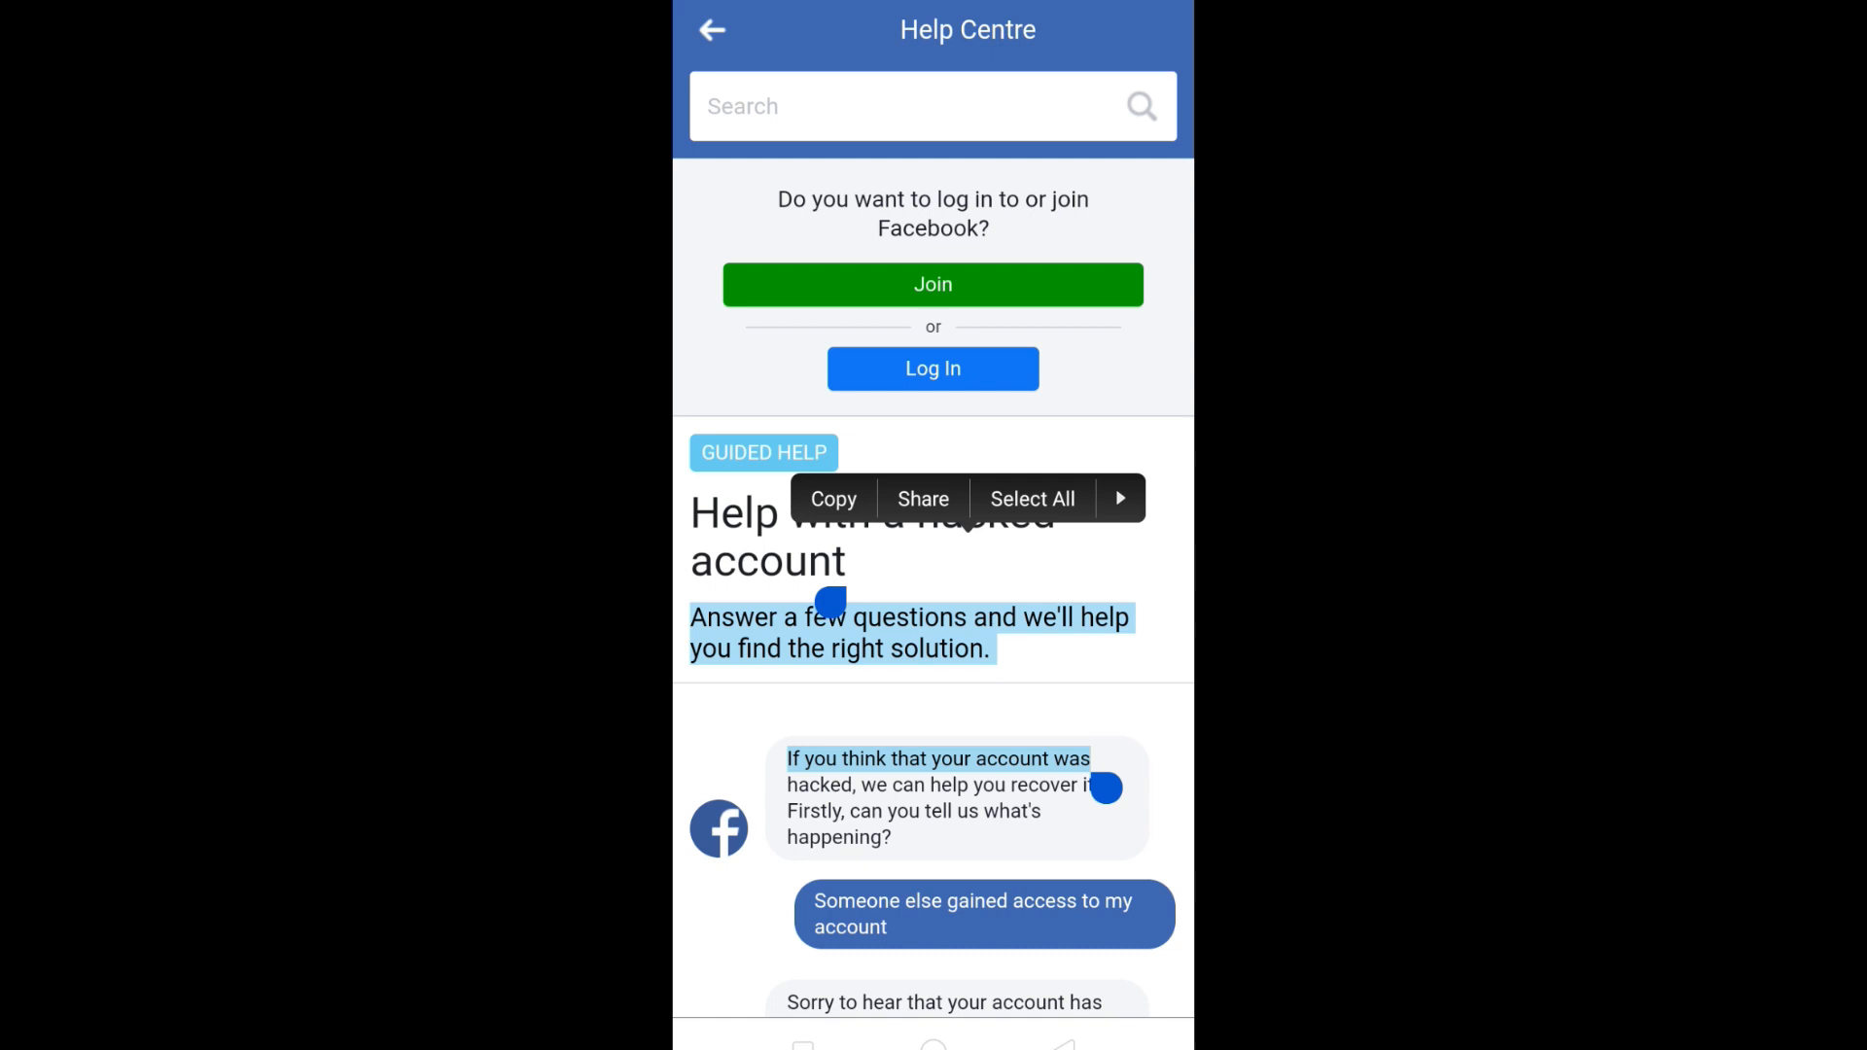
scroll(down, 3)
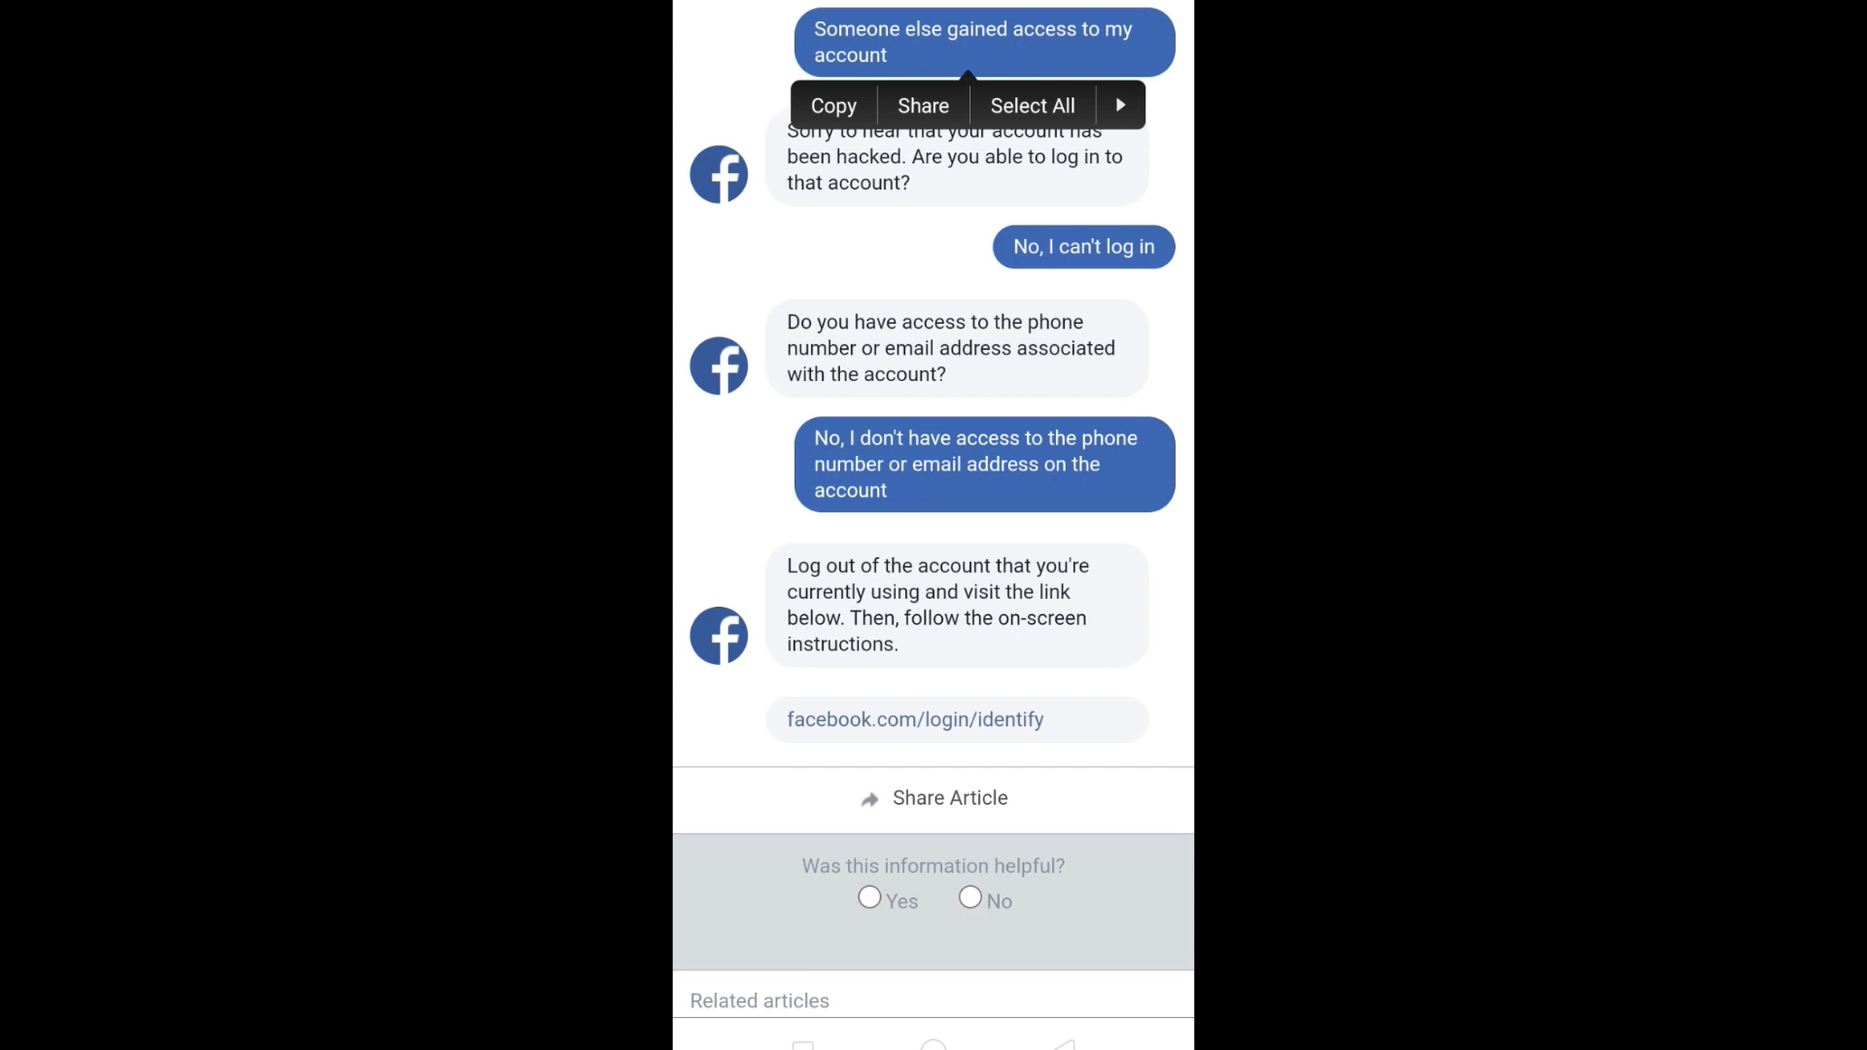
- Open facebook.com/login/identify and search for the account by full name instead of phone
click(914, 719)
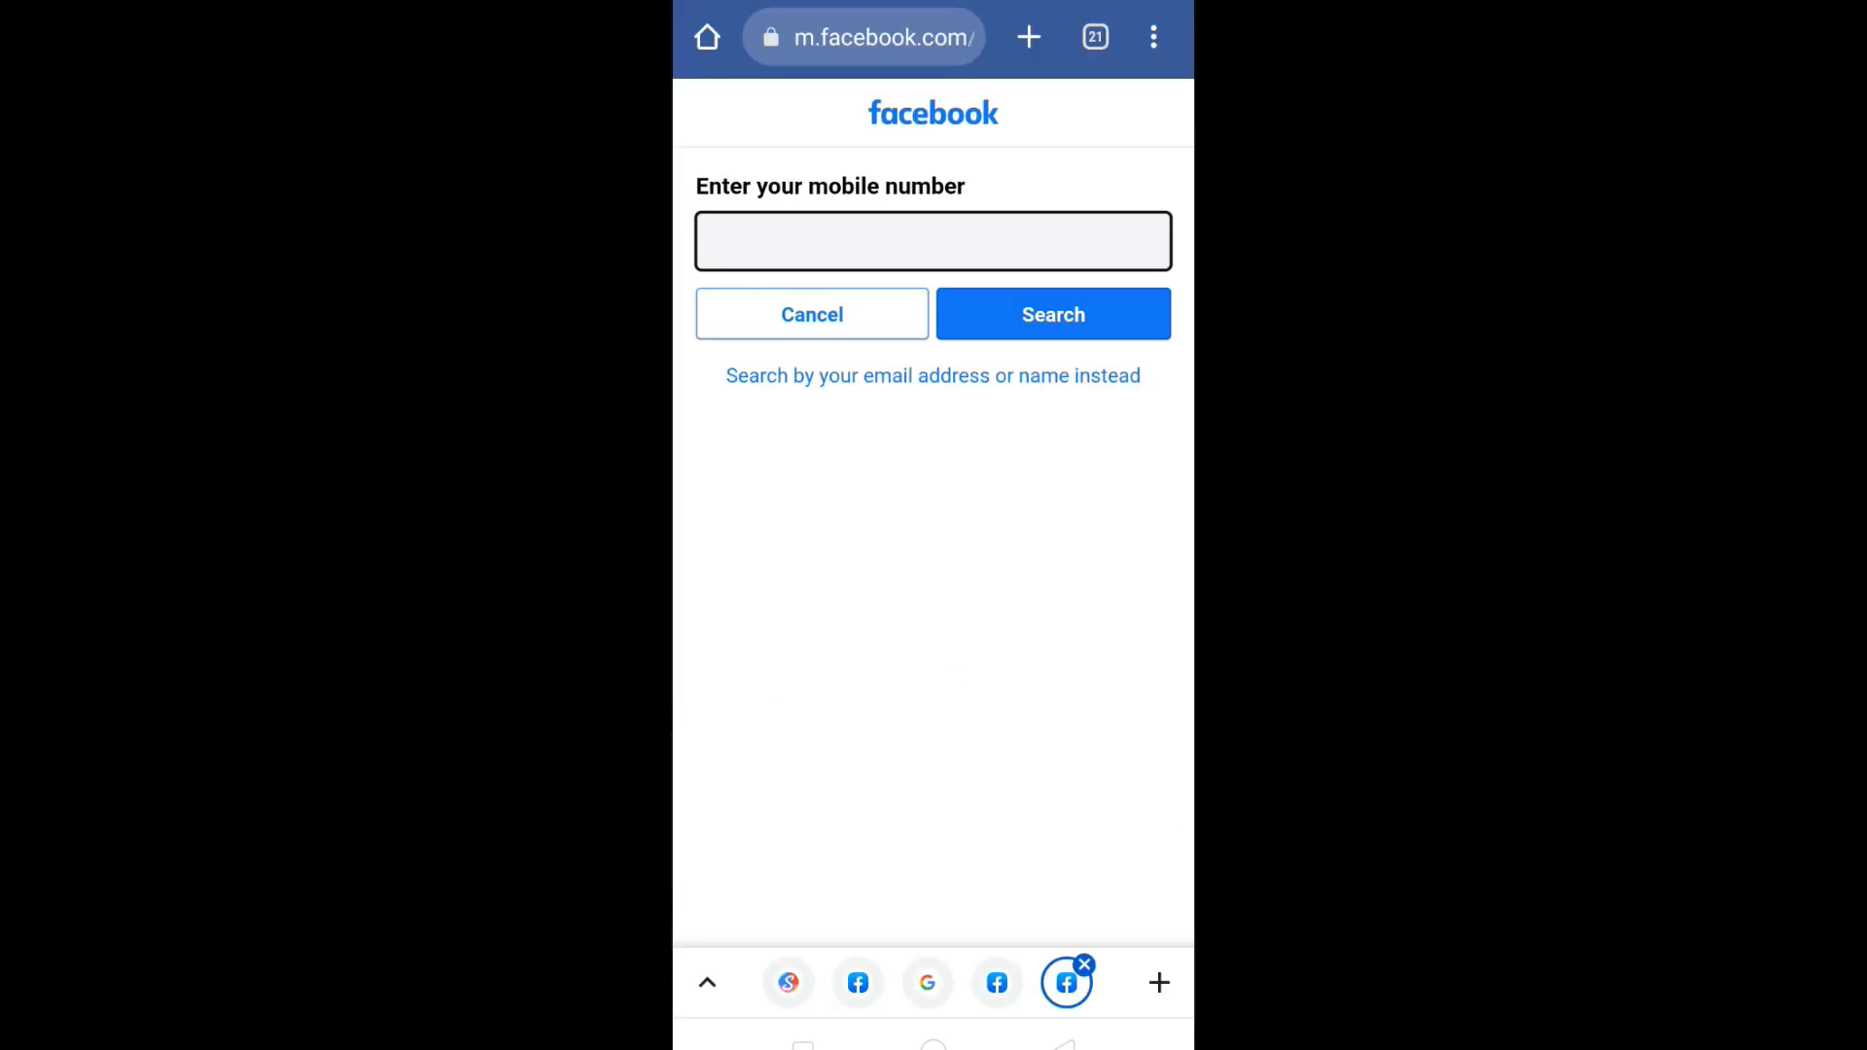
click(932, 239)
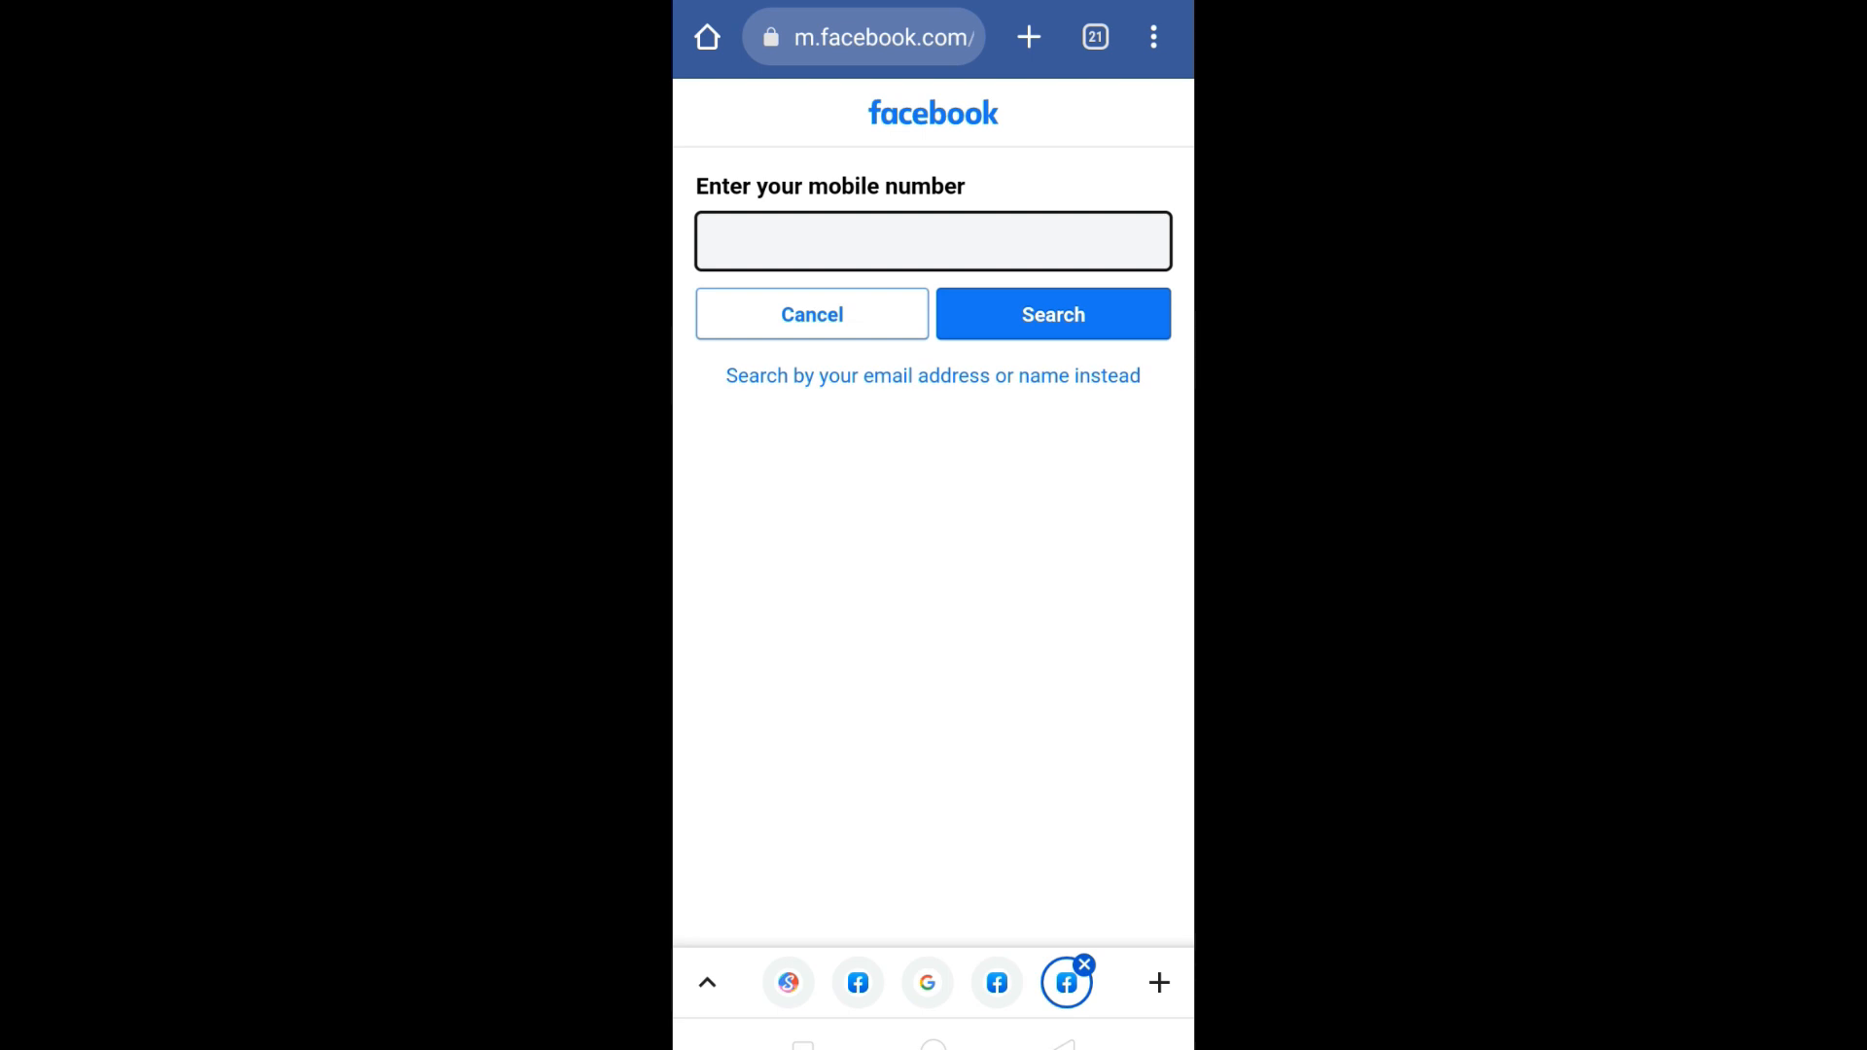
click(932, 376)
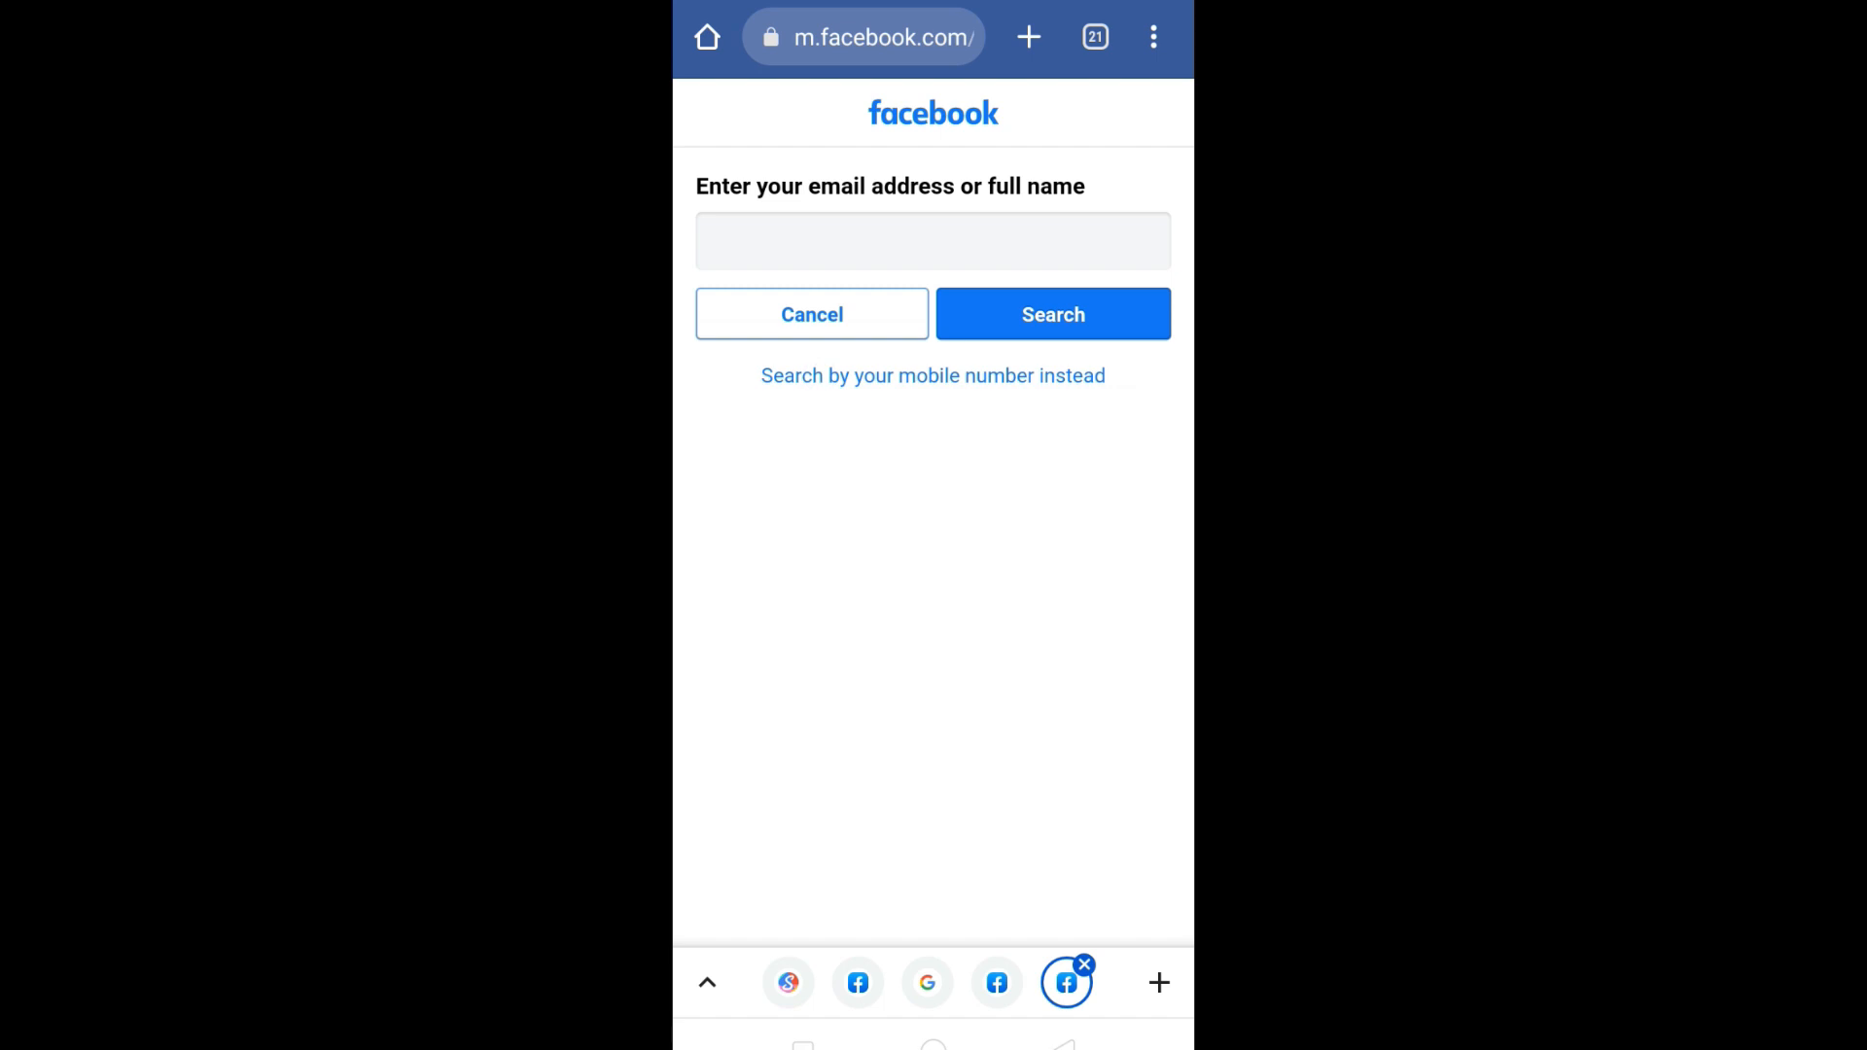
click(932, 239)
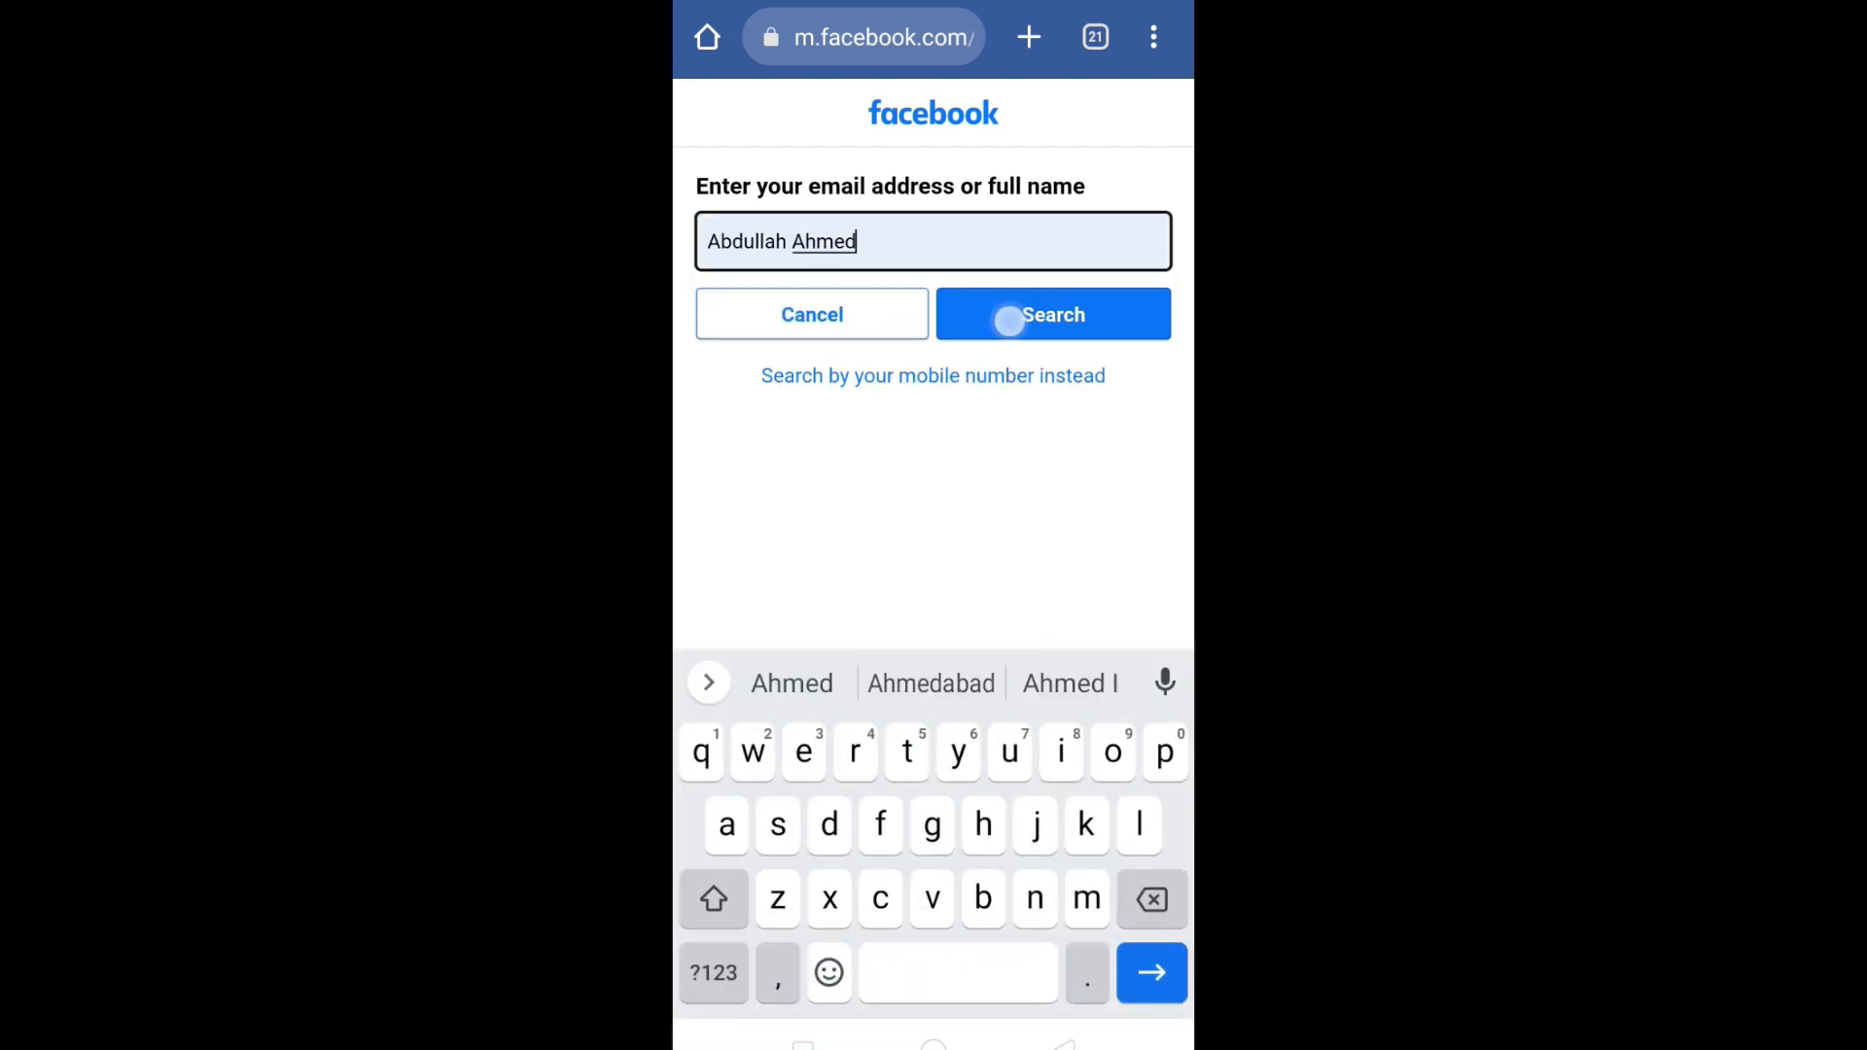
click(1052, 314)
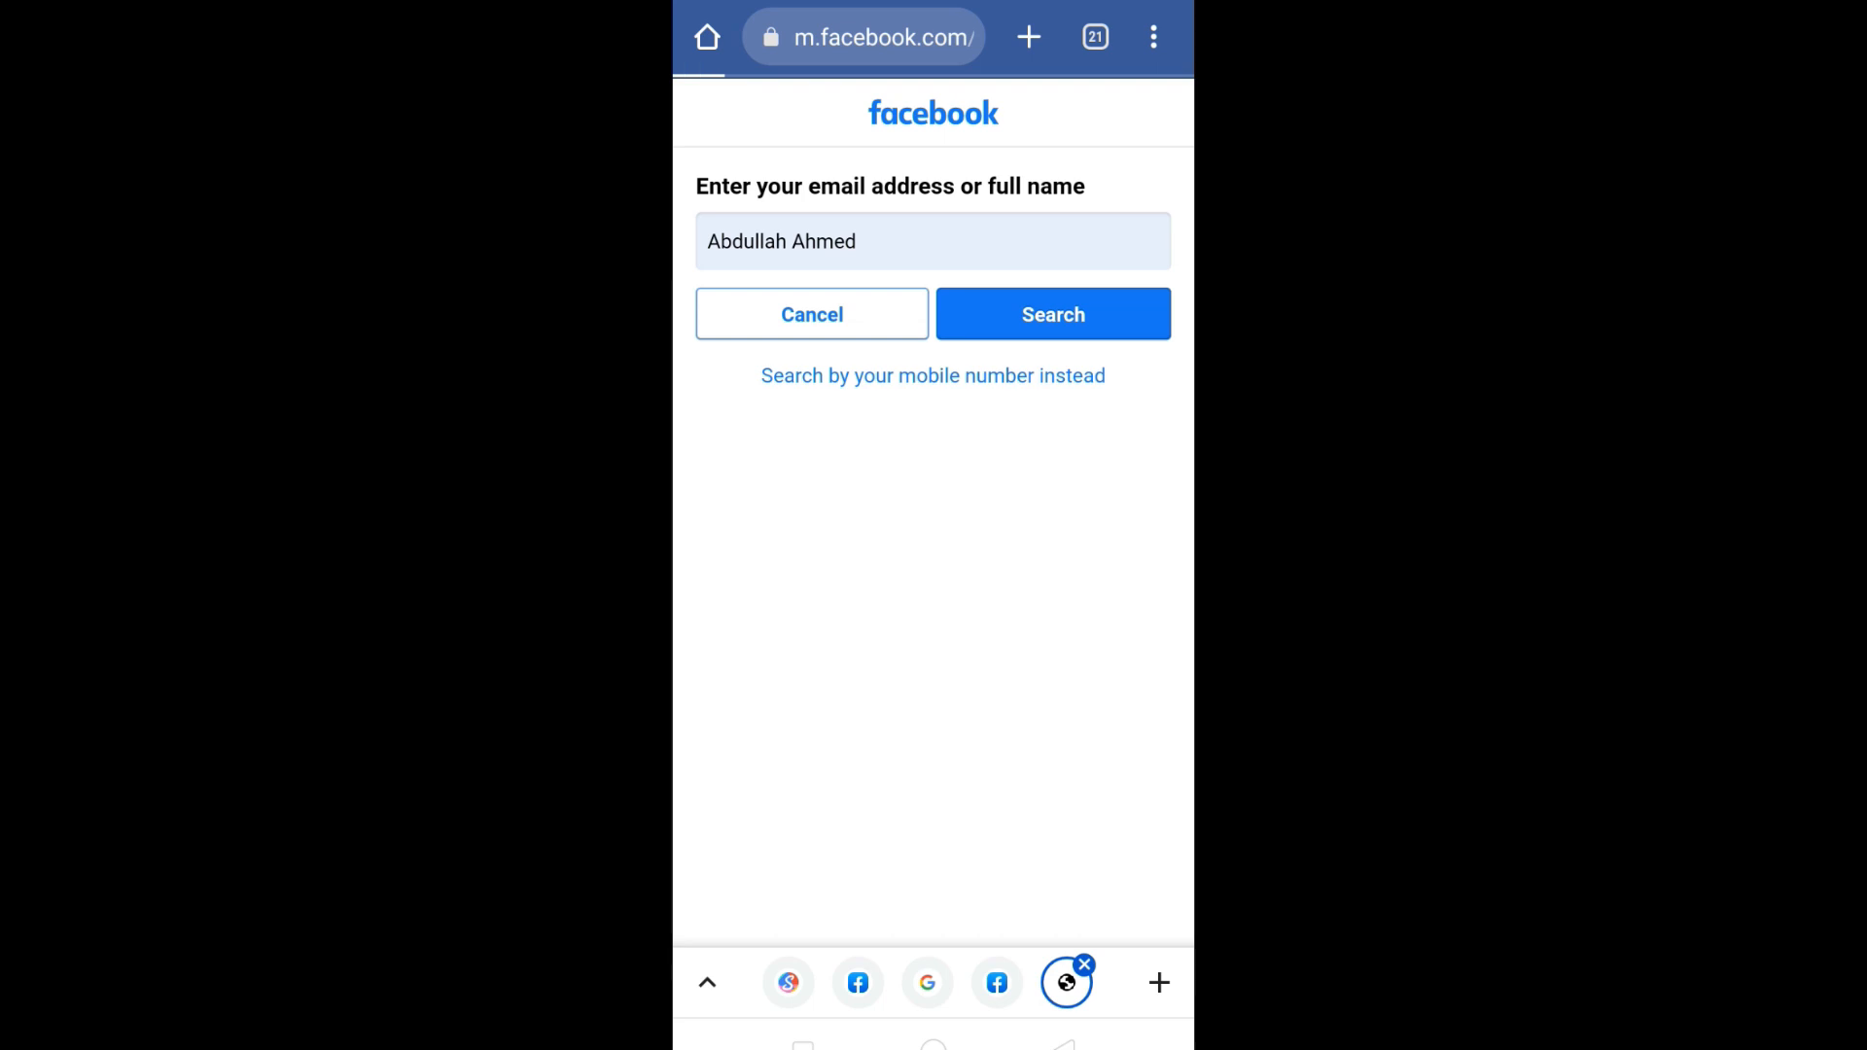
- Run the name search, scroll the matching accounts, and choose 'I Am Not In This List'
click(1052, 313)
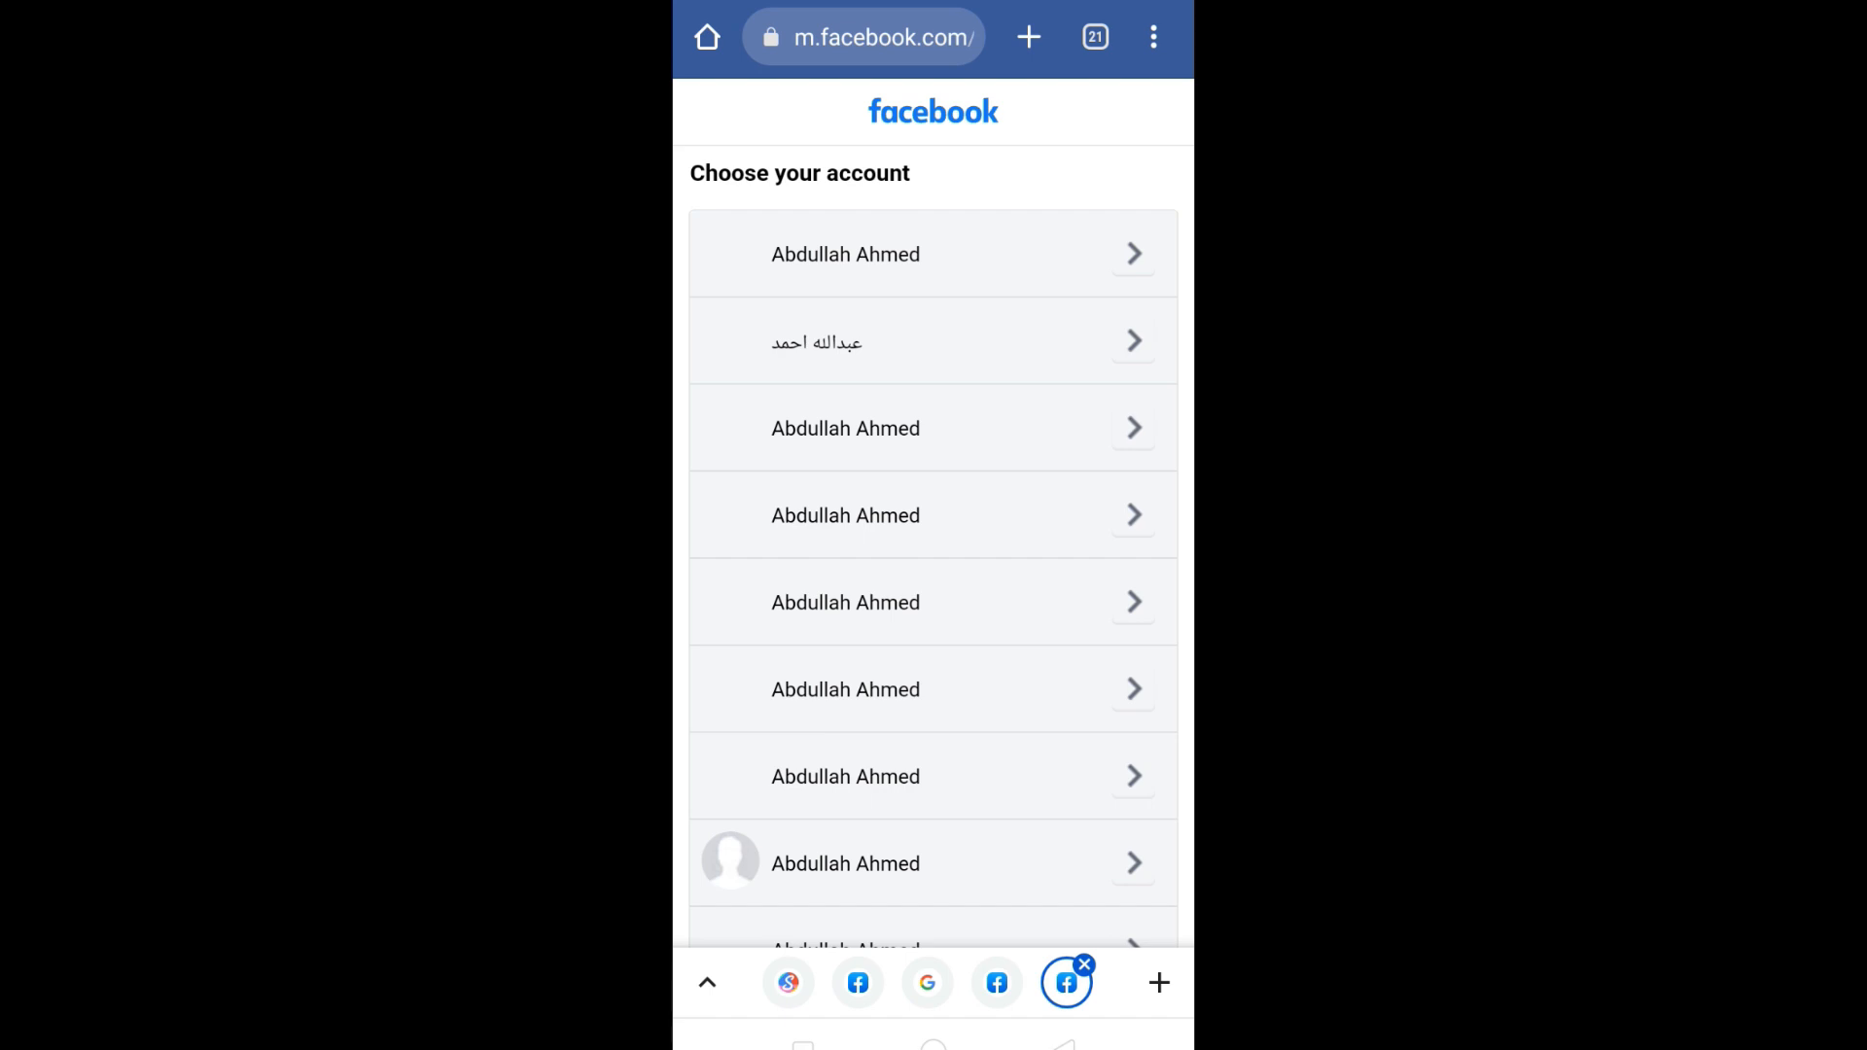
scroll(down, 3)
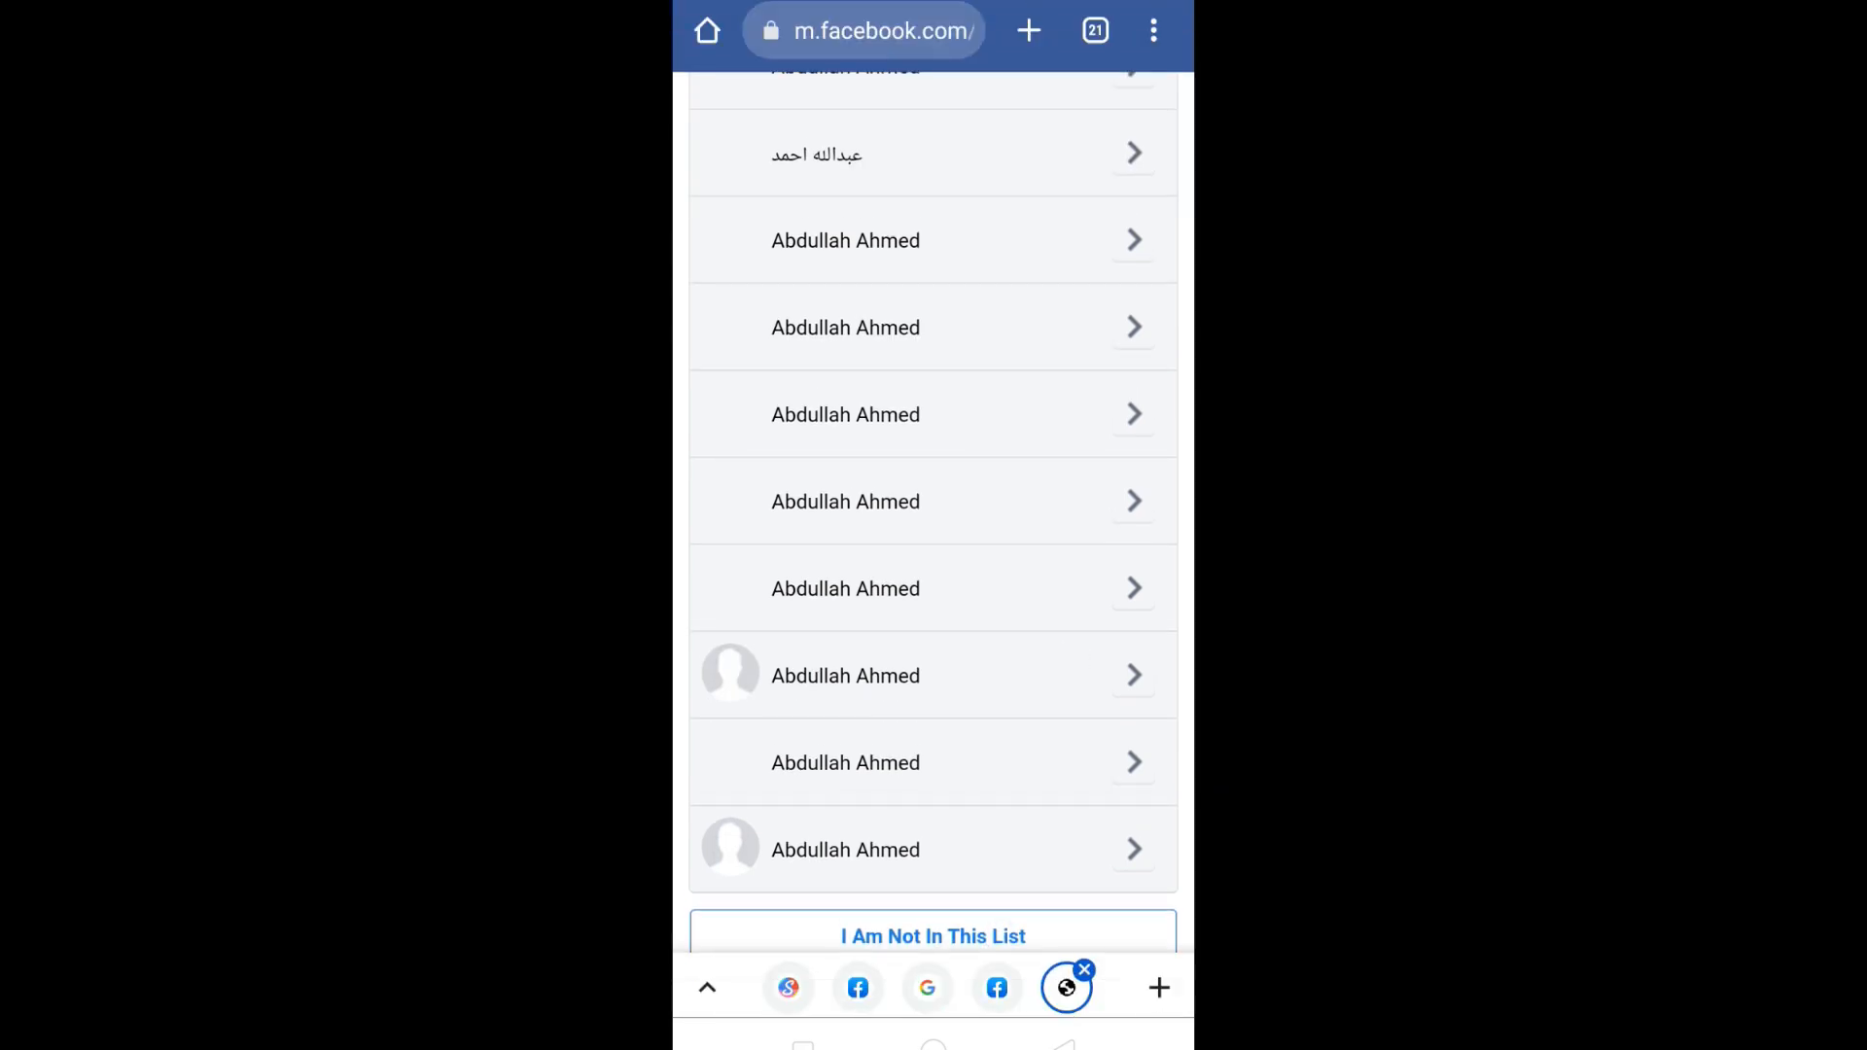
click(932, 935)
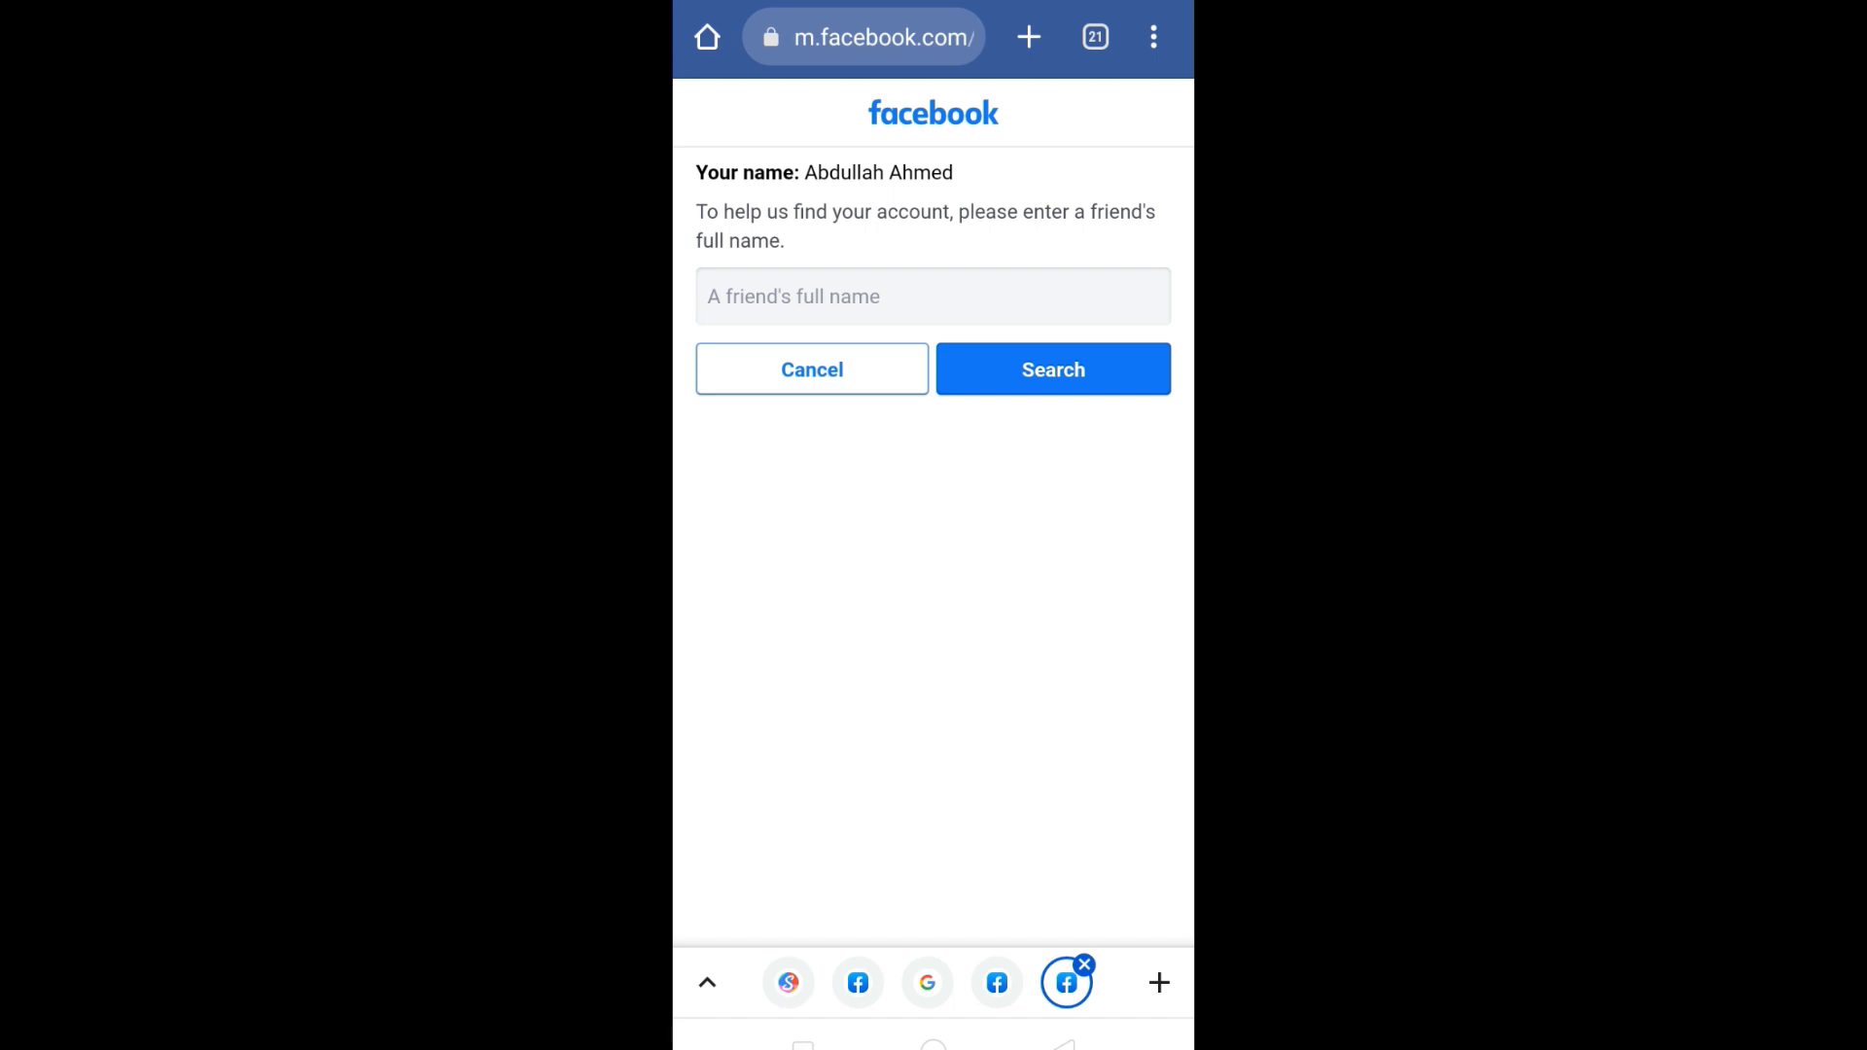
- Search for the account using the suggested friend's full name
click(932, 296)
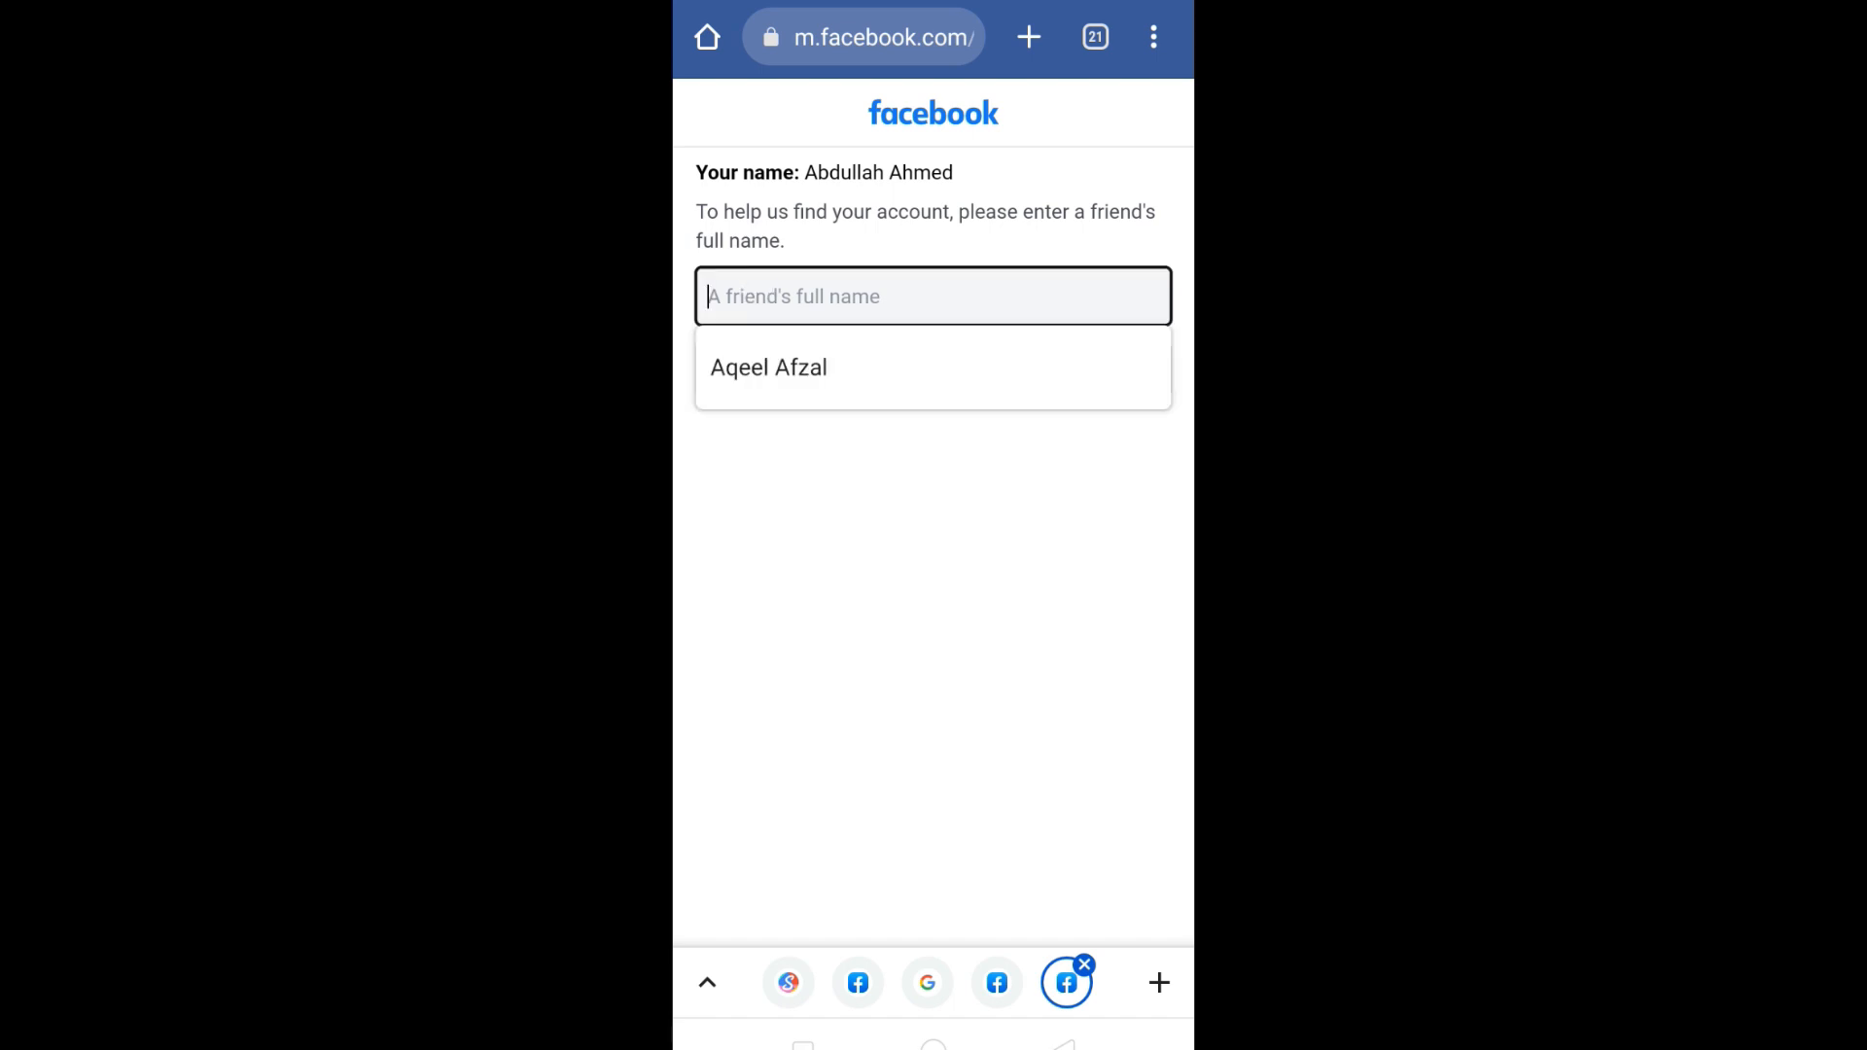
click(768, 366)
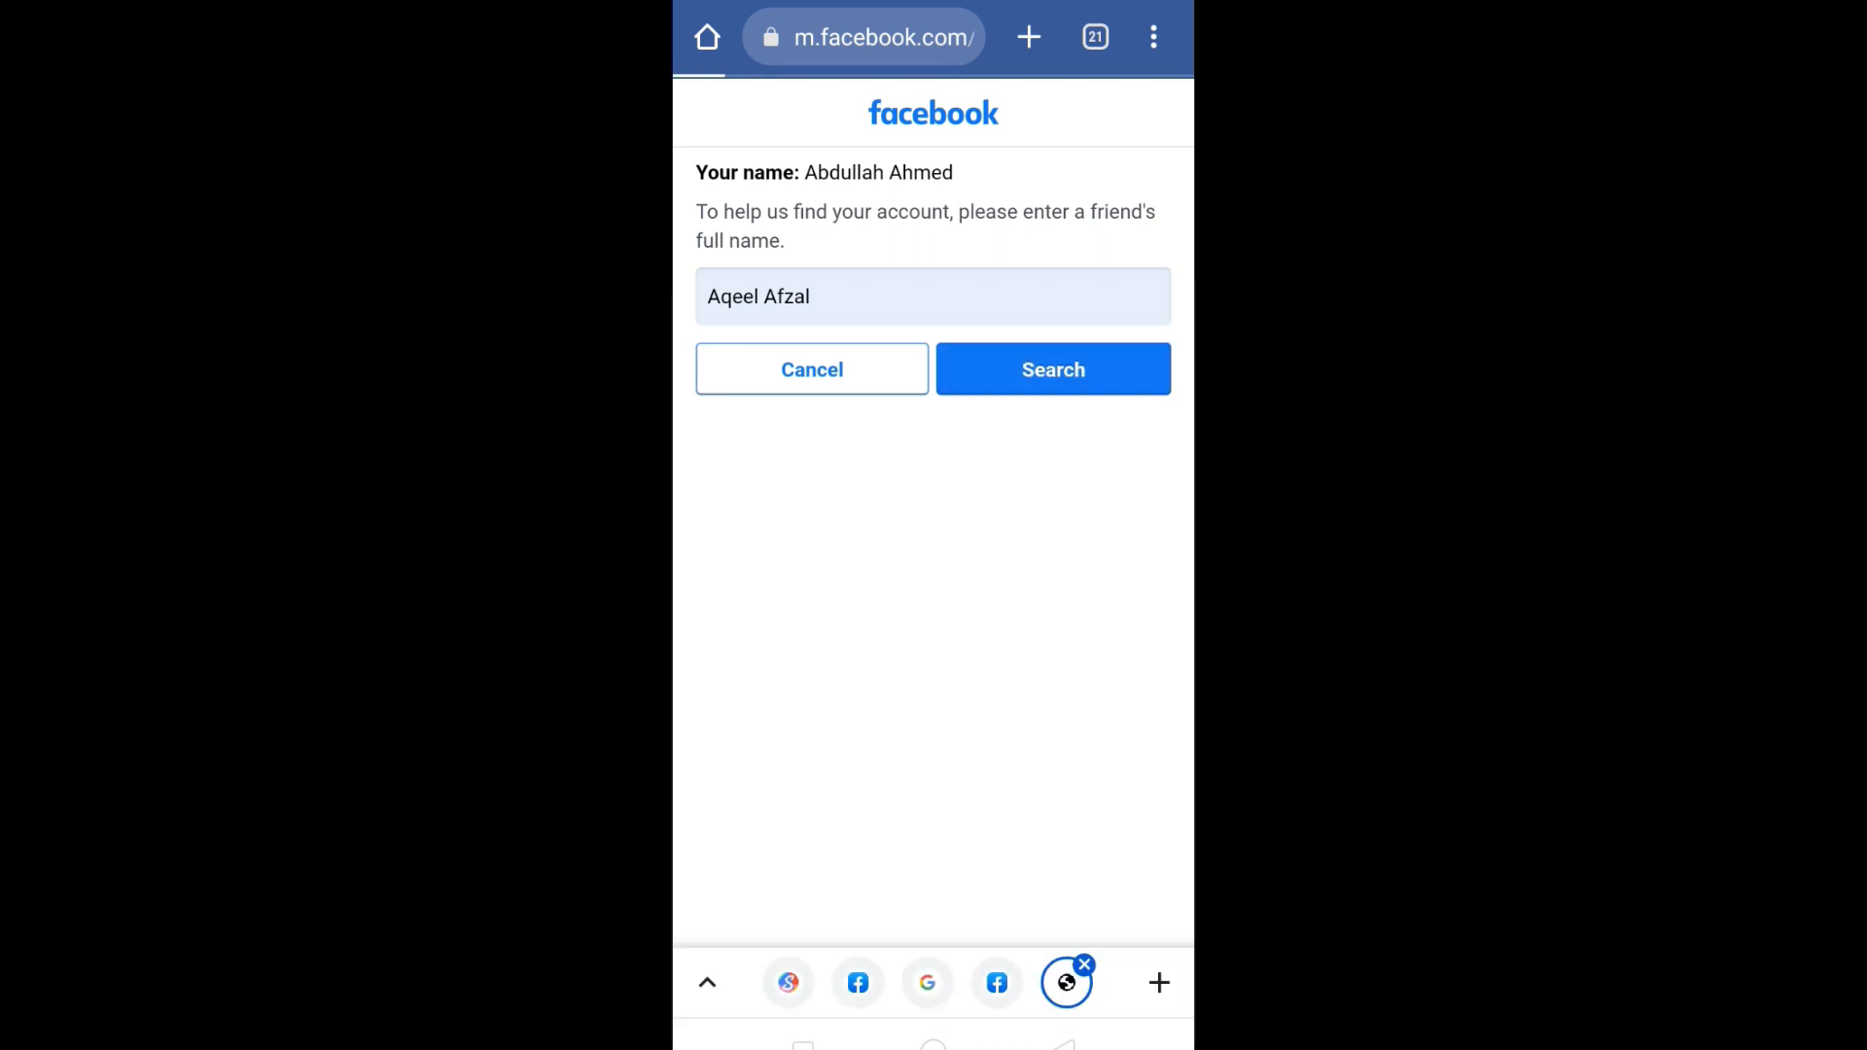
click(1052, 370)
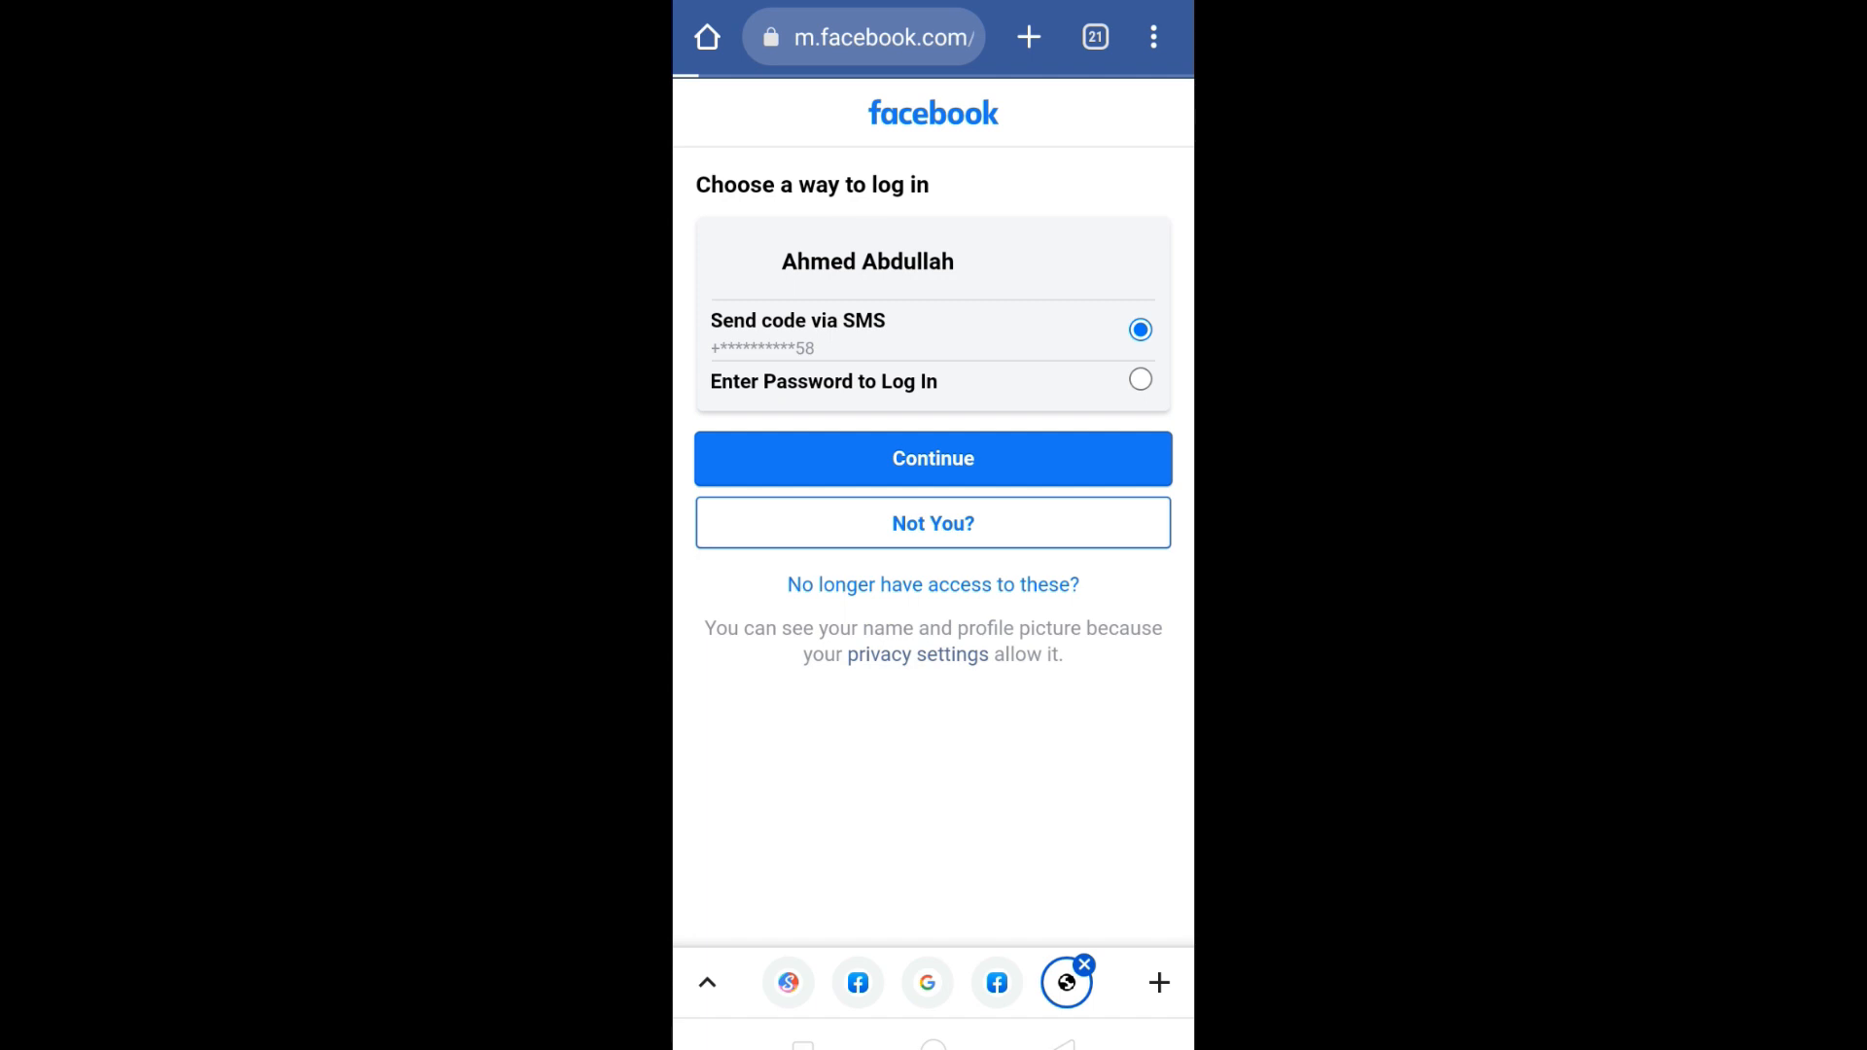
- Report no longer having access to the phone or the email account
click(933, 584)
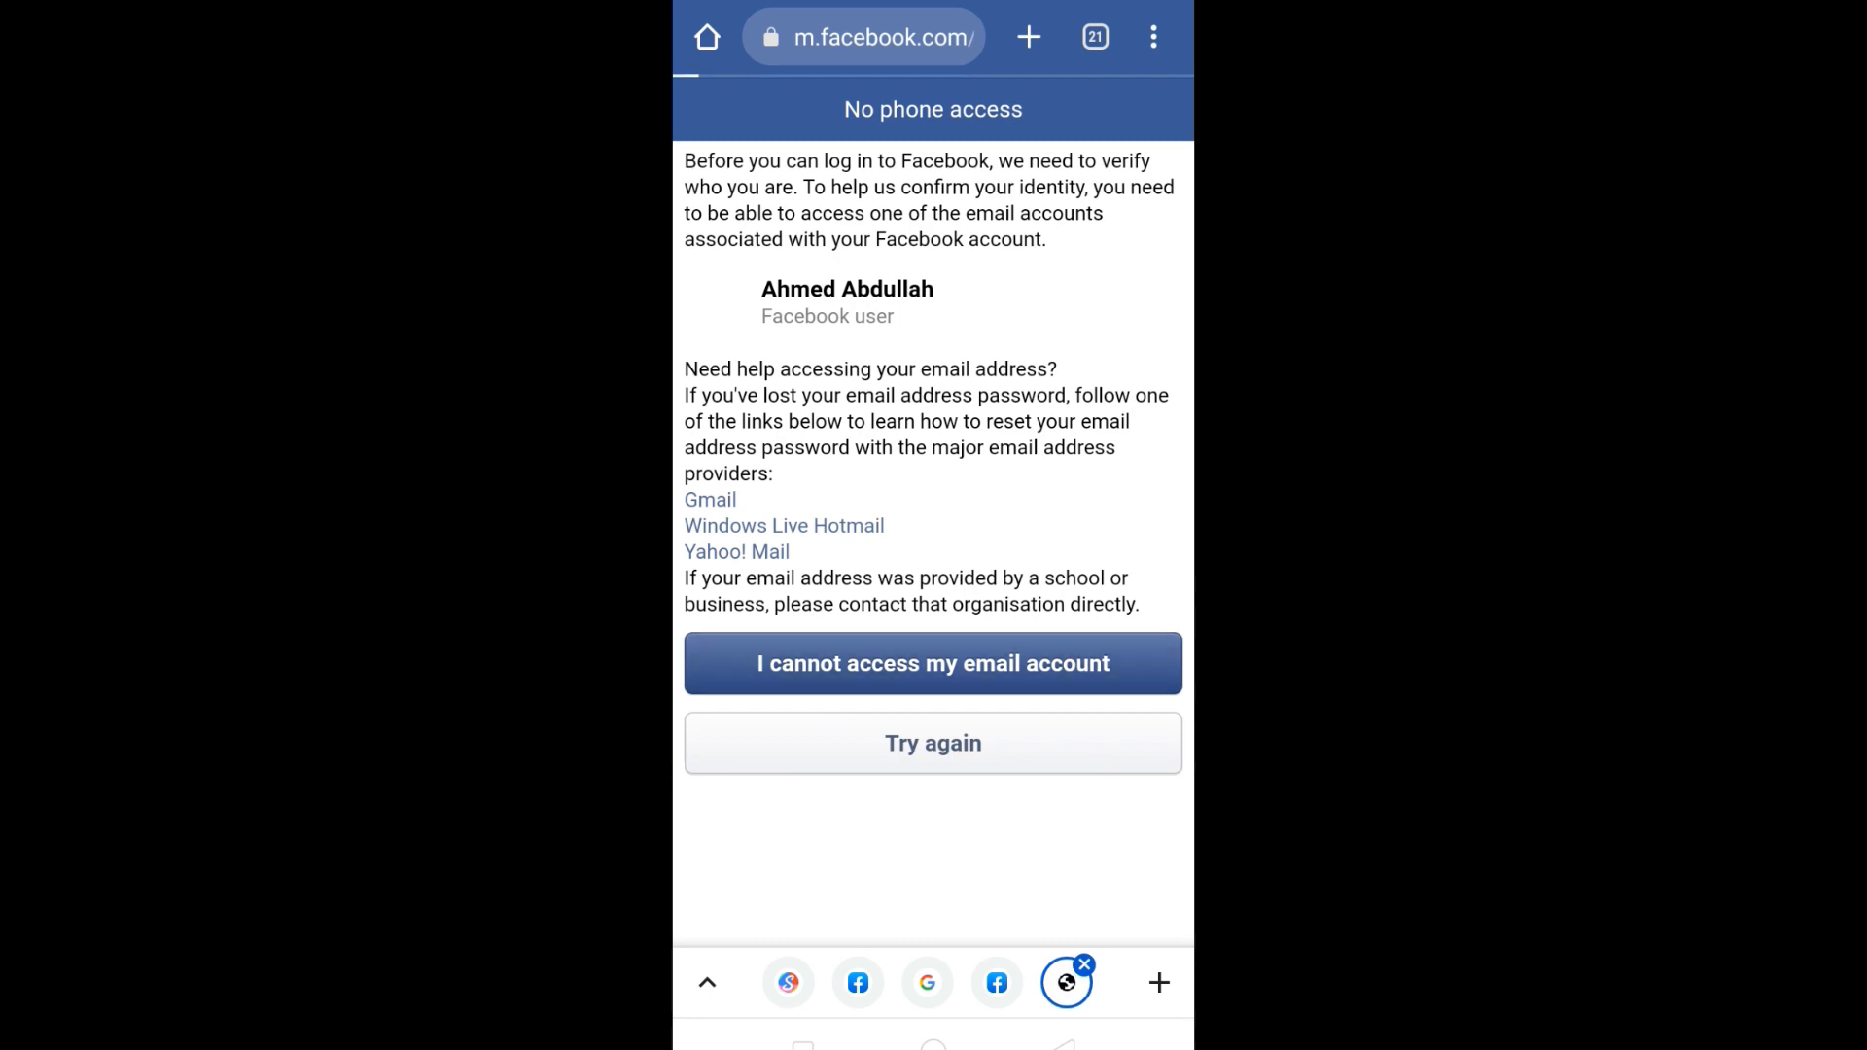
click(933, 663)
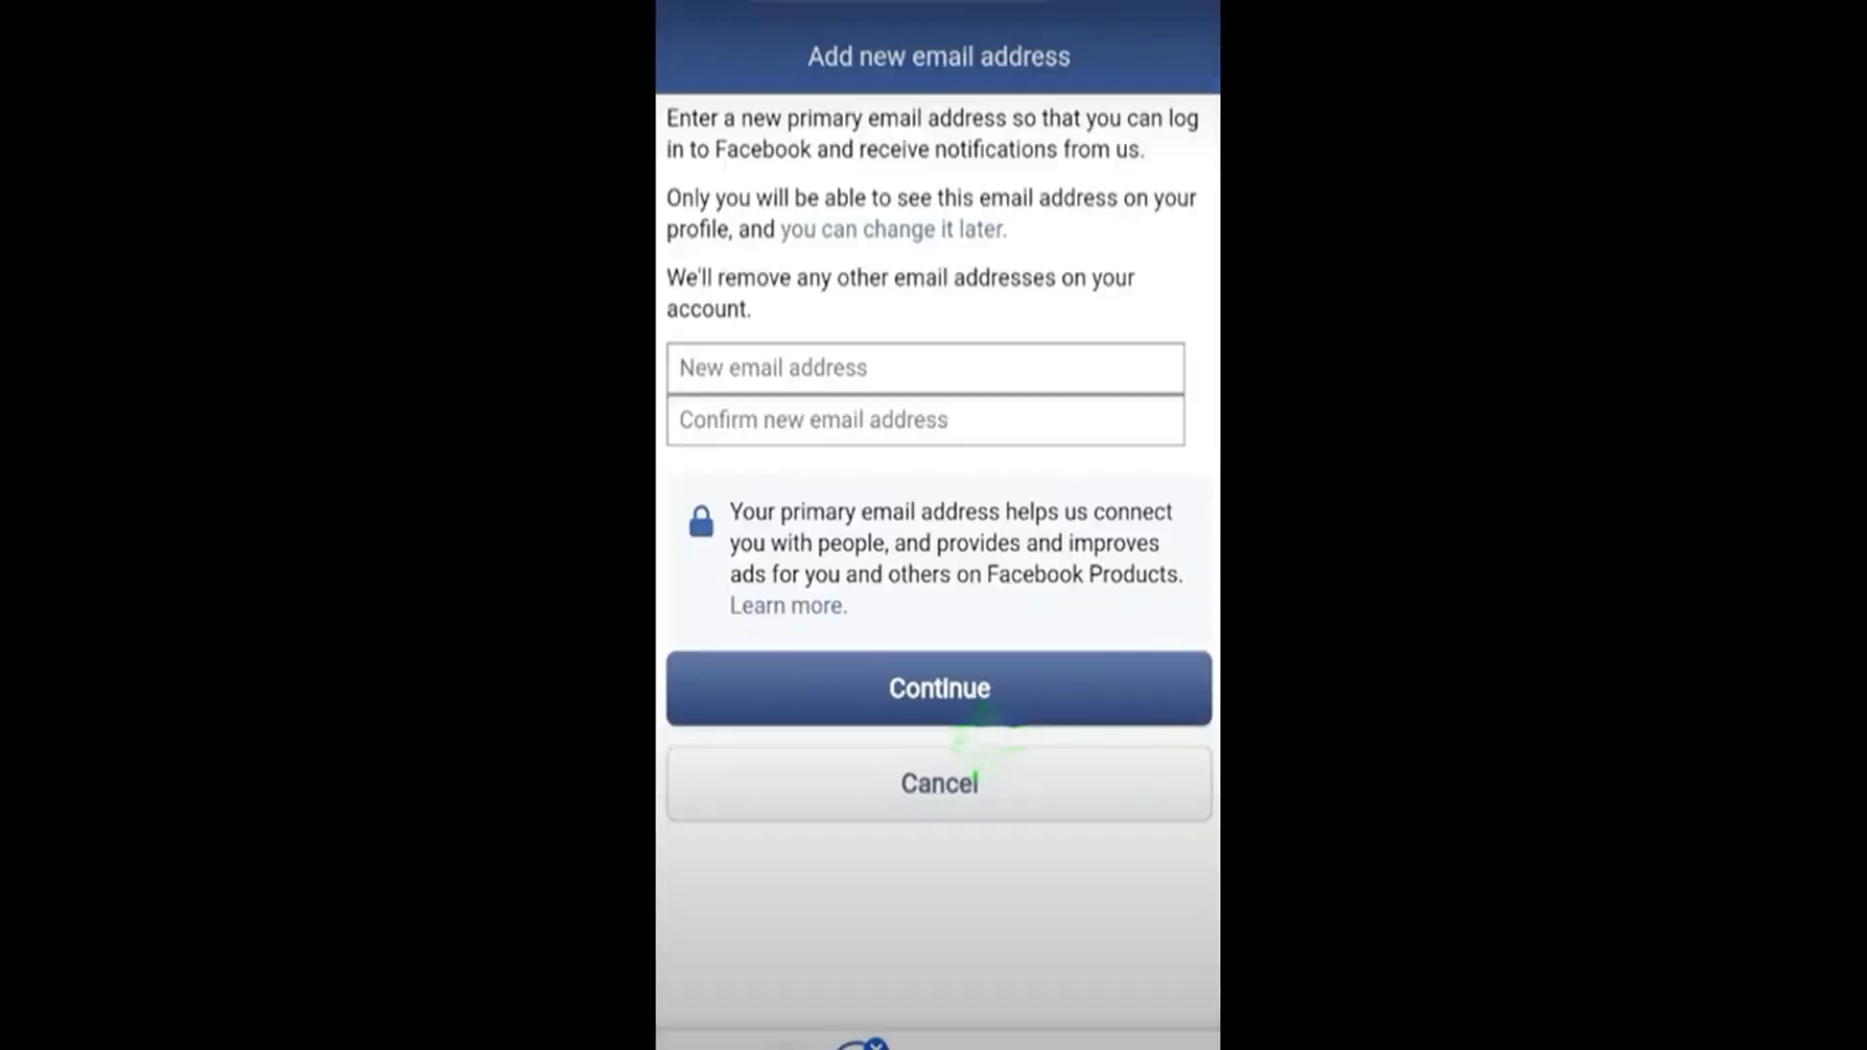